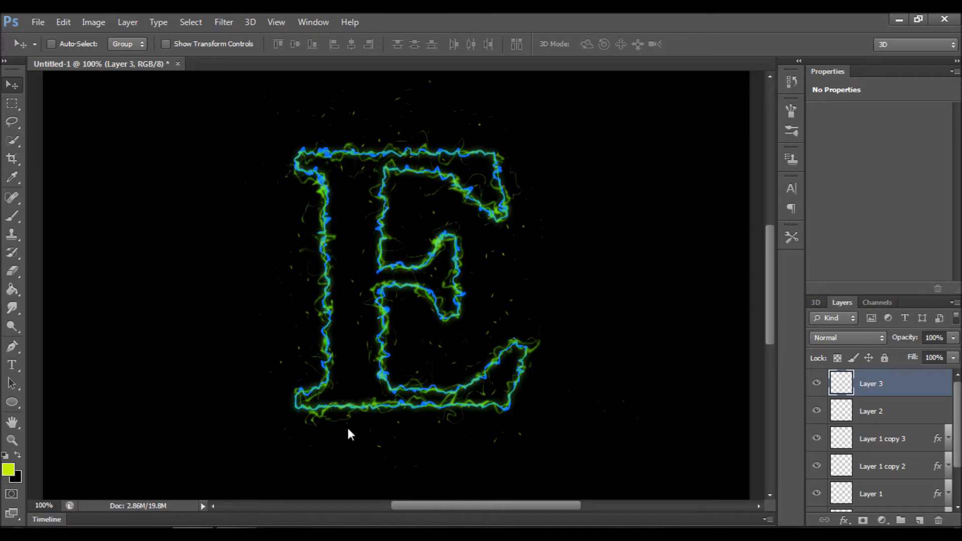
- Create a square document with a large yellow-green serif E over a black-filled background
click(38, 22)
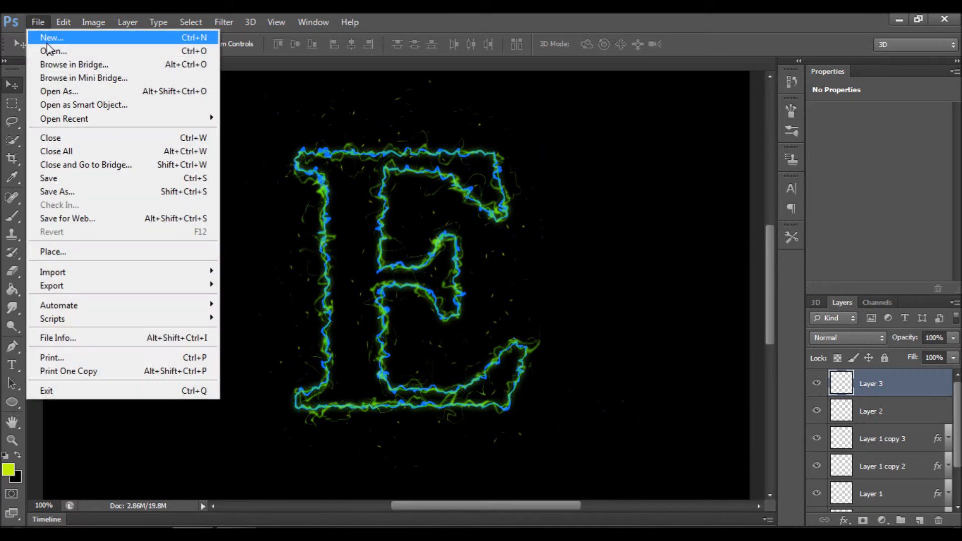
click(52, 37)
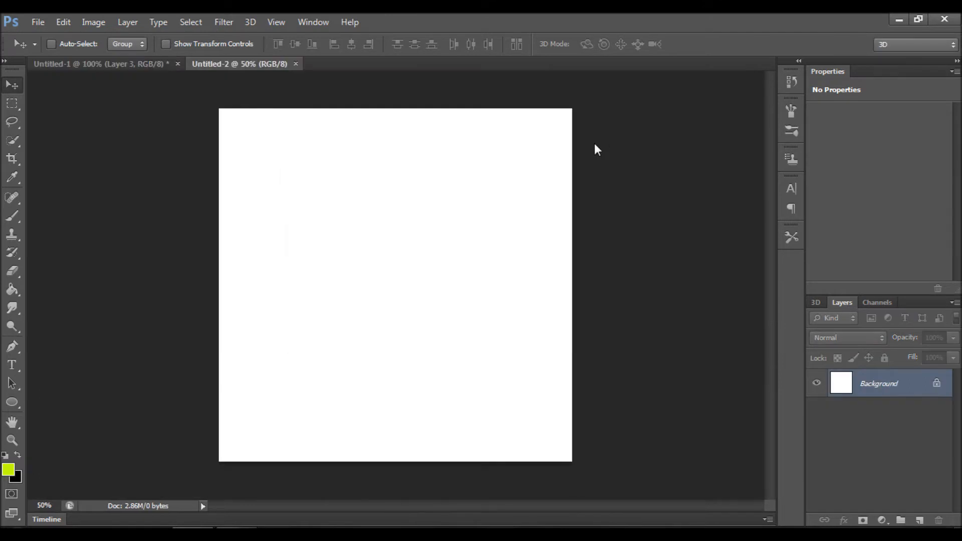
click(11, 366)
text(E)
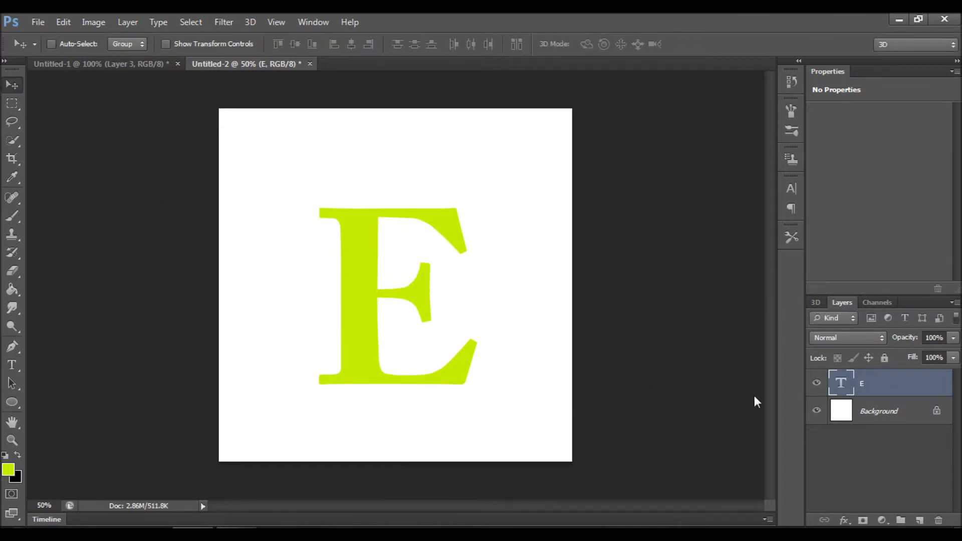
click(879, 411)
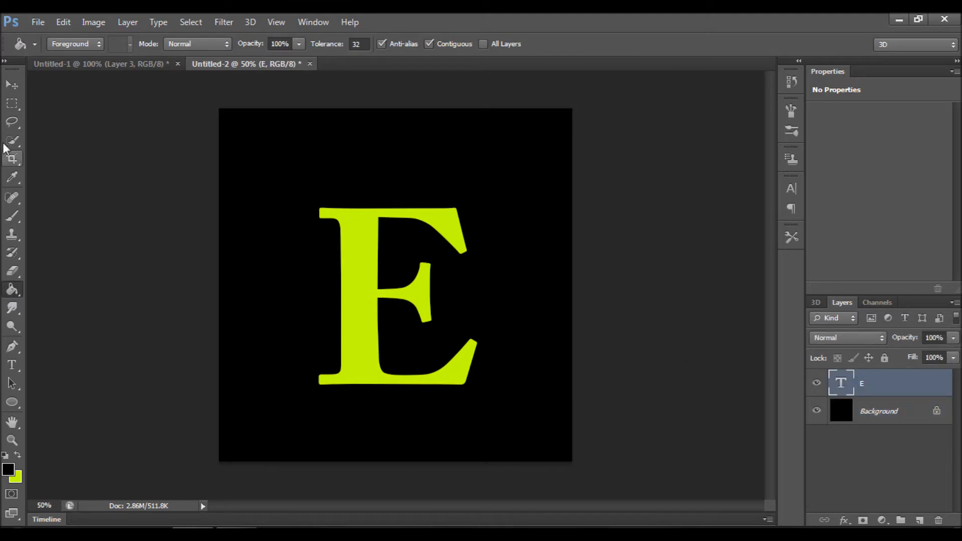
click(12, 84)
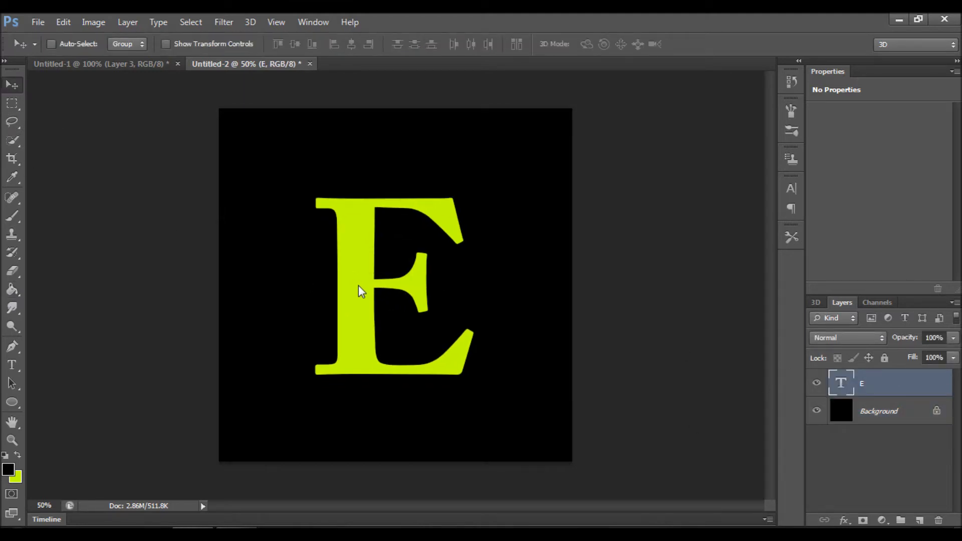
- Add an empty layer above the text and trace the E's outline with a closed Pen path
click(920, 520)
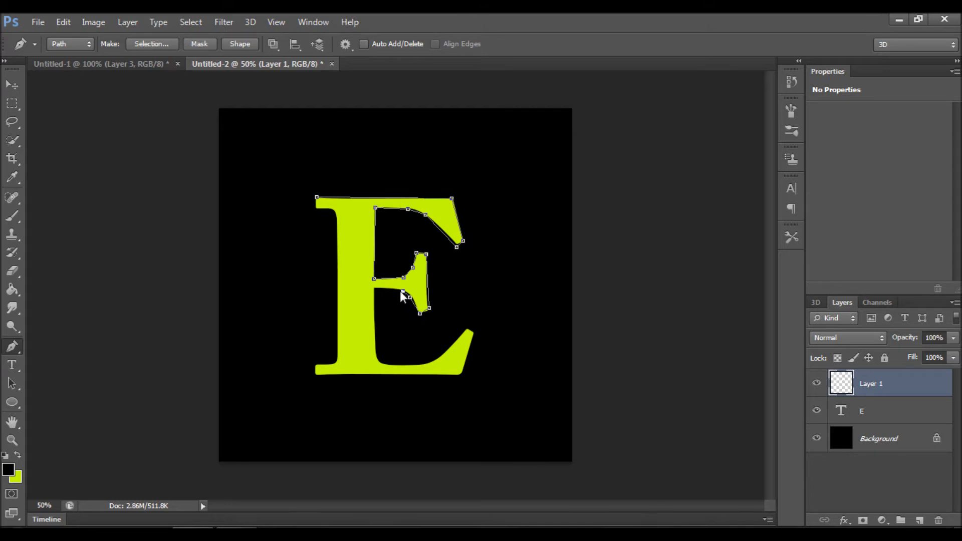
click(375, 355)
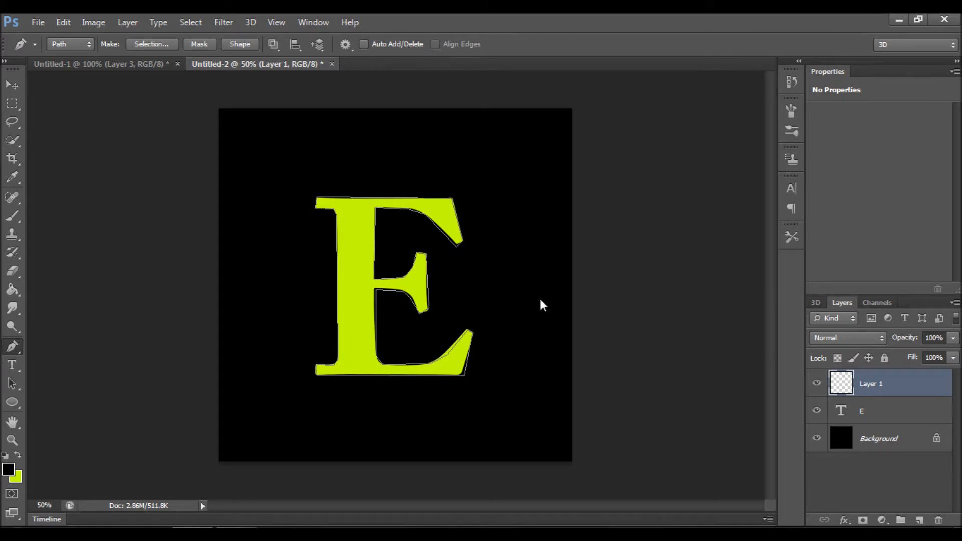
mouse_move(454, 302)
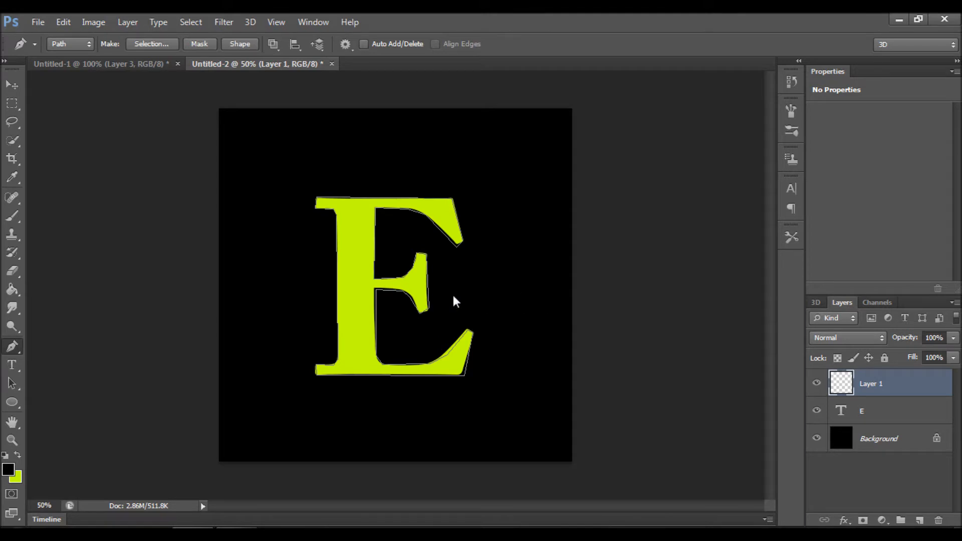
mouse_move(445, 239)
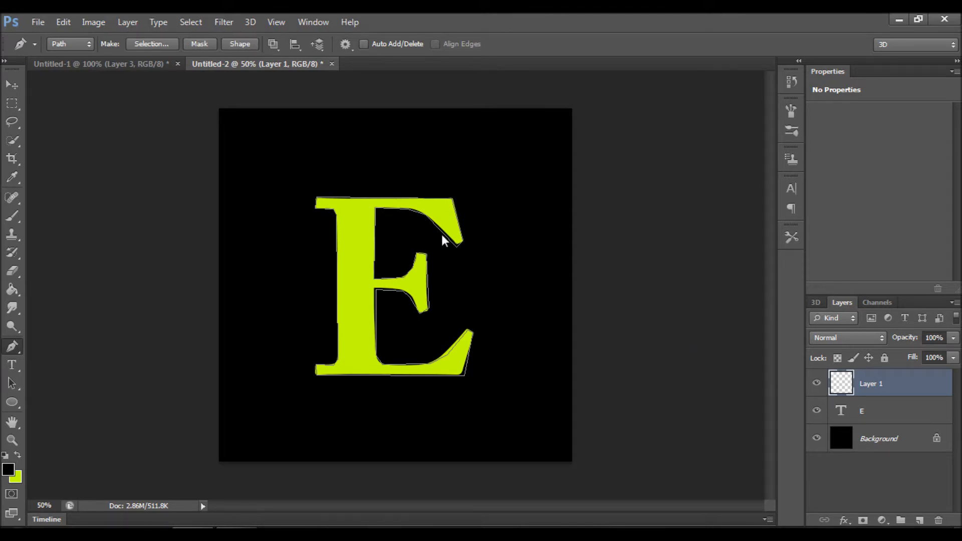
mouse_move(314, 203)
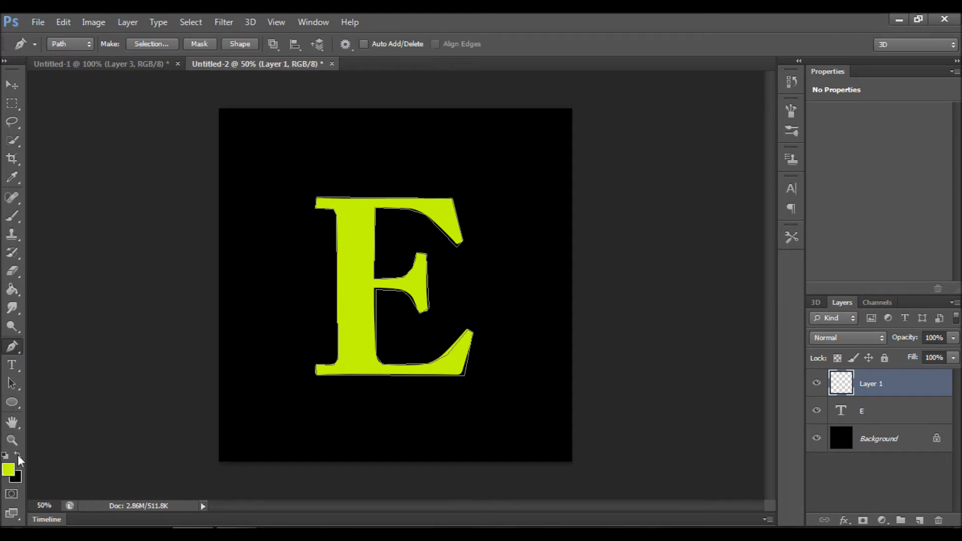
- Stroke the E path with the yellow-green brush, then hide and delete the text layer
click(9, 470)
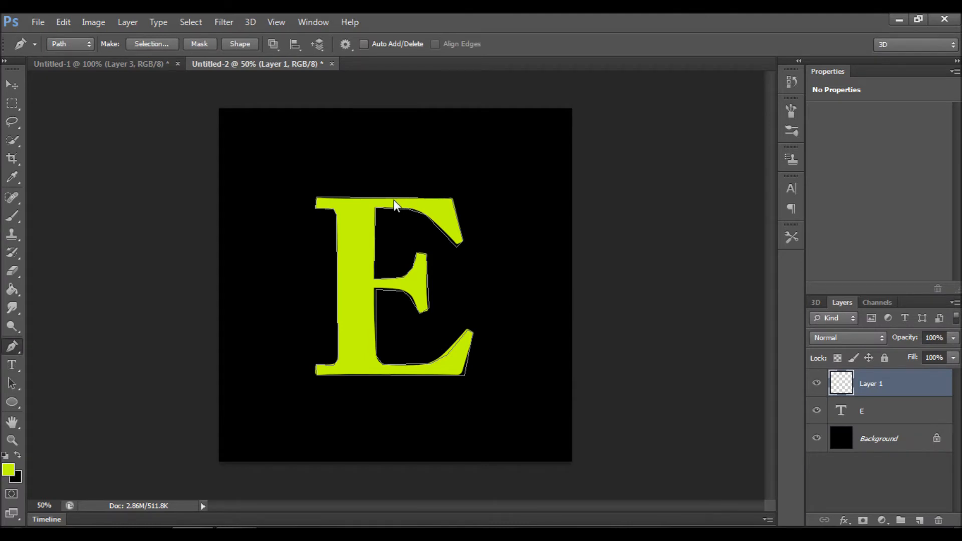
right_click(394, 205)
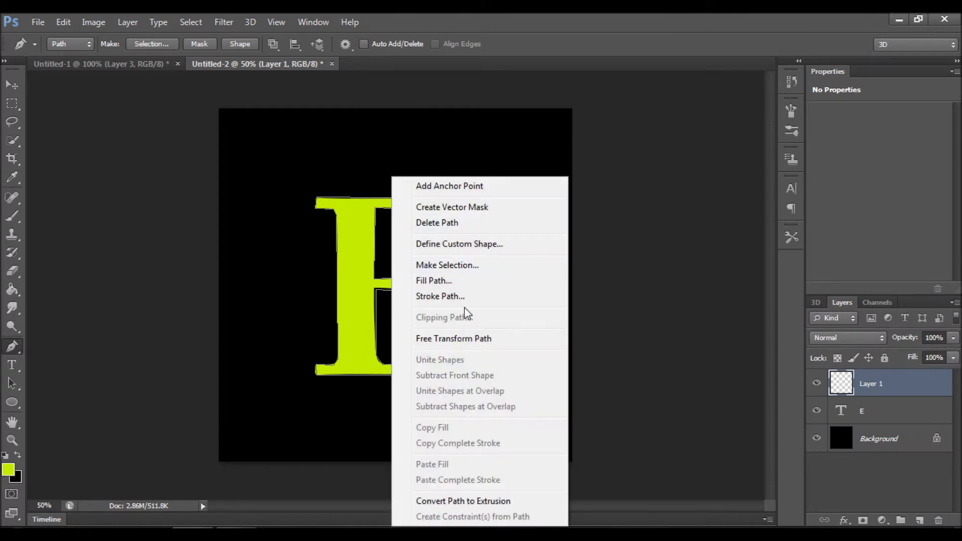
mouse_move(468, 301)
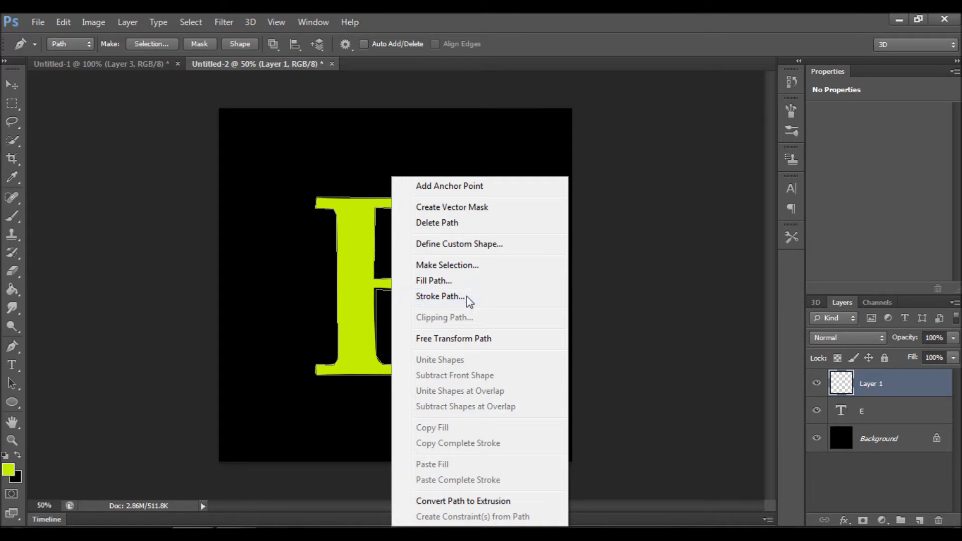
click(440, 296)
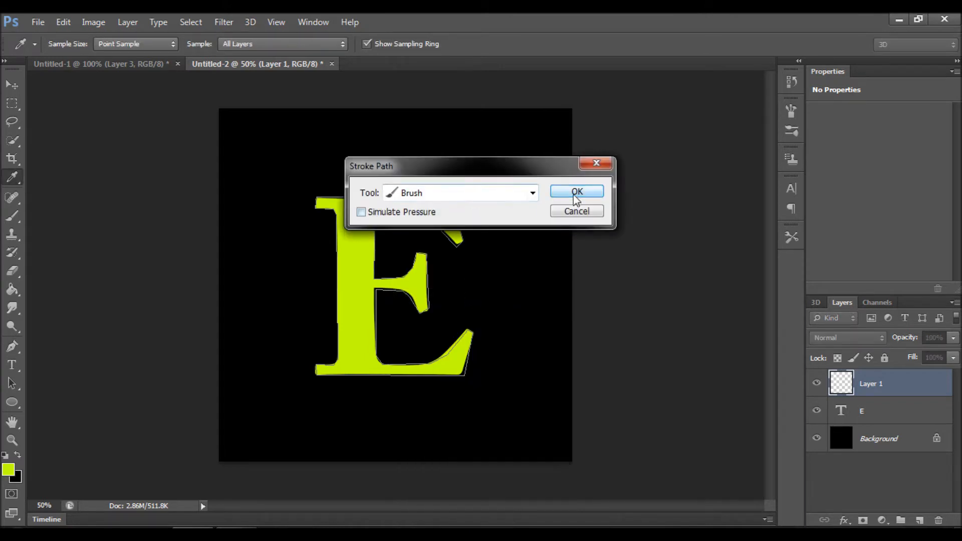
click(576, 191)
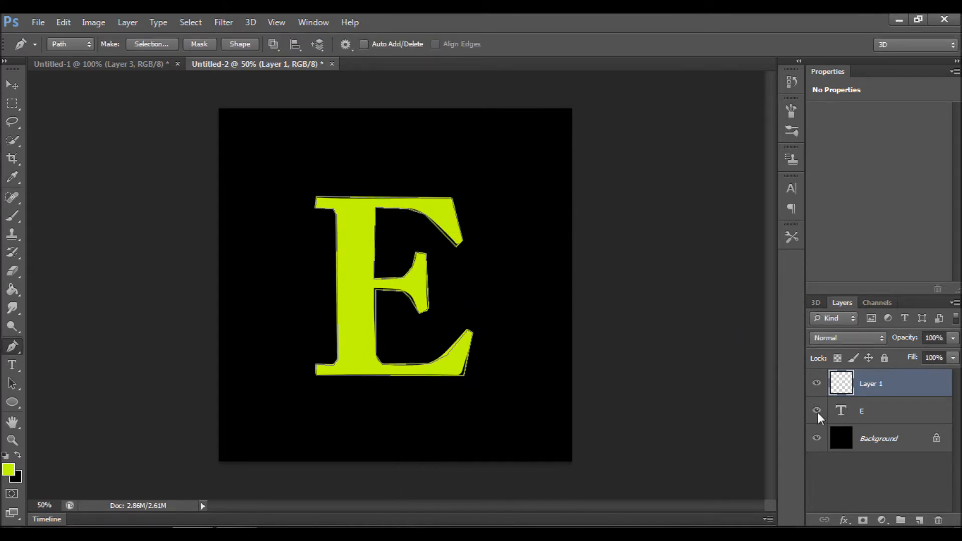
click(816, 411)
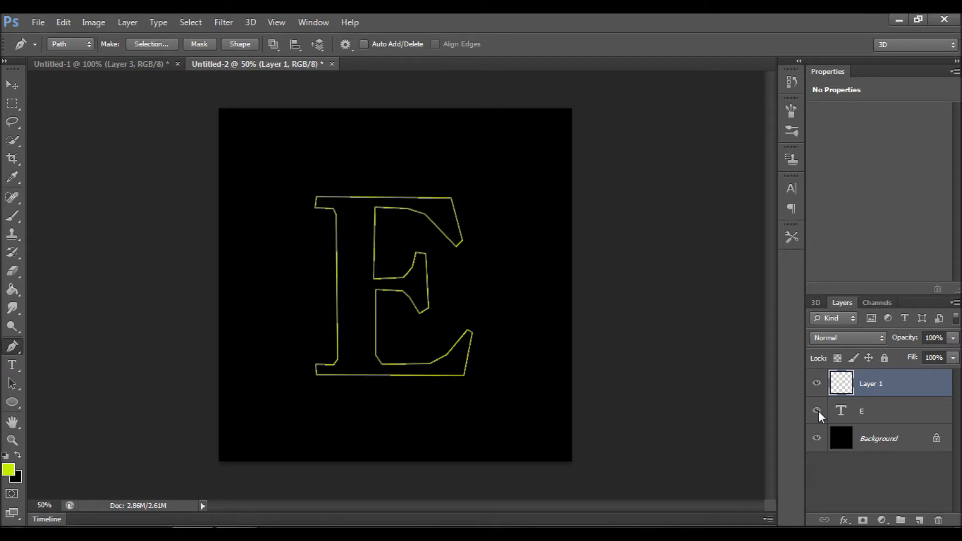
right_click(861, 411)
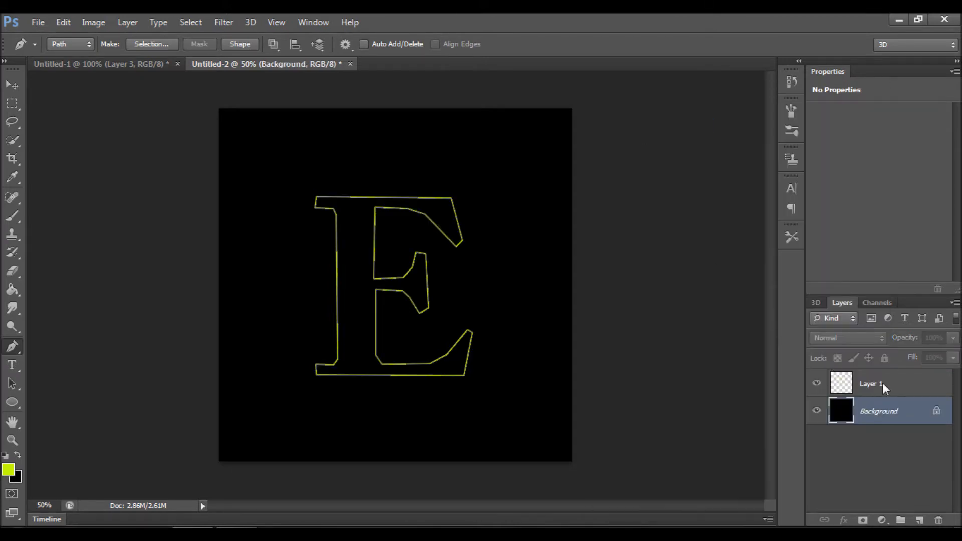
- Give Layer 1 a green Outer Glow with 2% spread and 10 px size
click(870, 383)
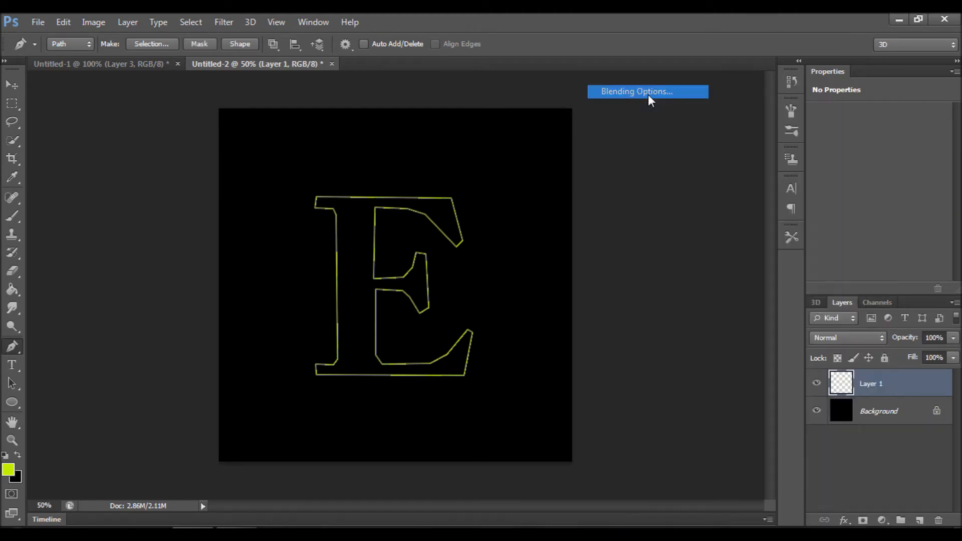
click(636, 90)
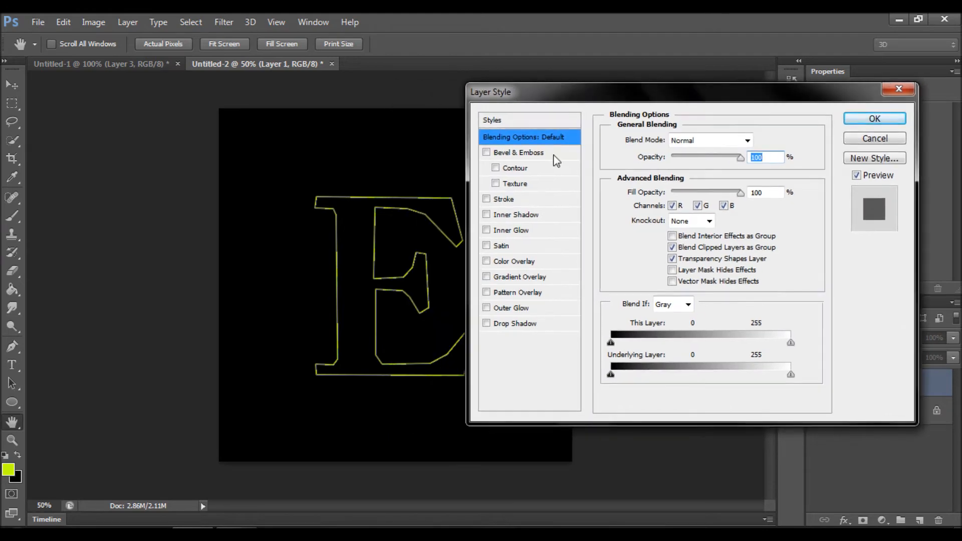
click(487, 307)
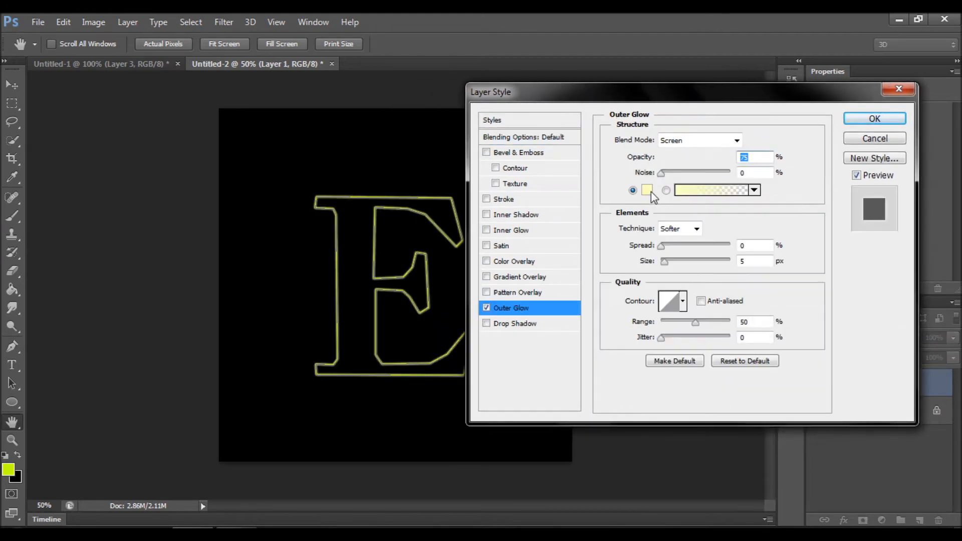
click(647, 190)
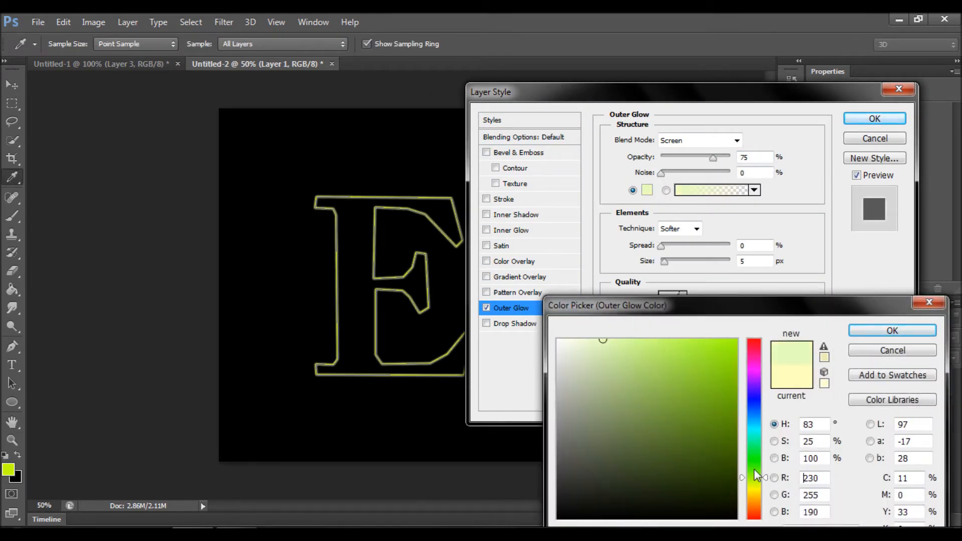
click(892, 331)
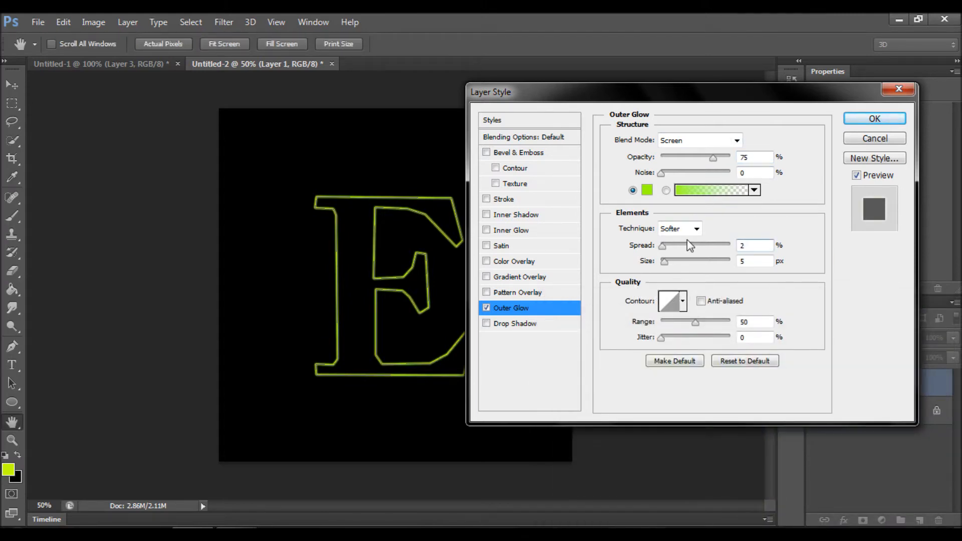
drag(664, 261, 673, 261)
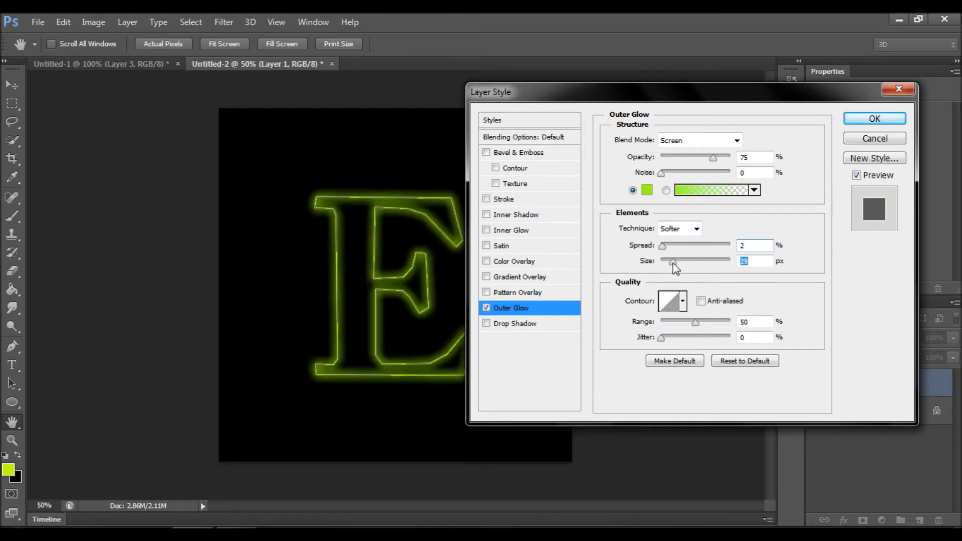
drag(674, 263, 668, 262)
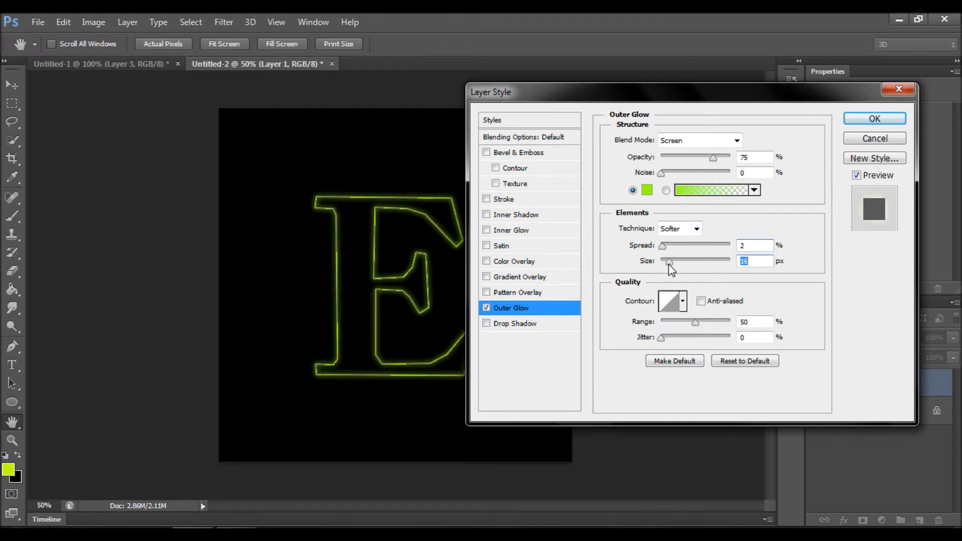
drag(670, 262, 667, 262)
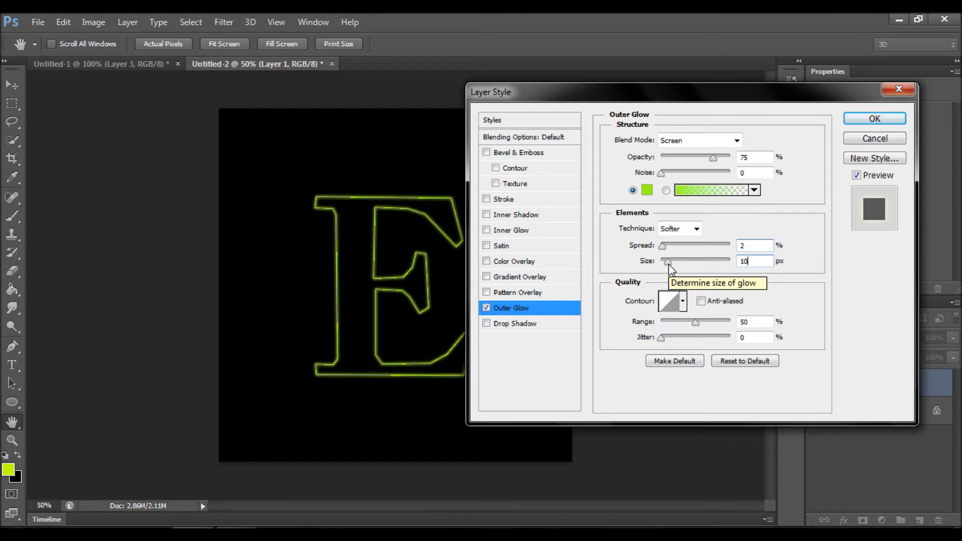
- Apply the outer glow, then open Liquify on the outline with brush size 10
click(873, 119)
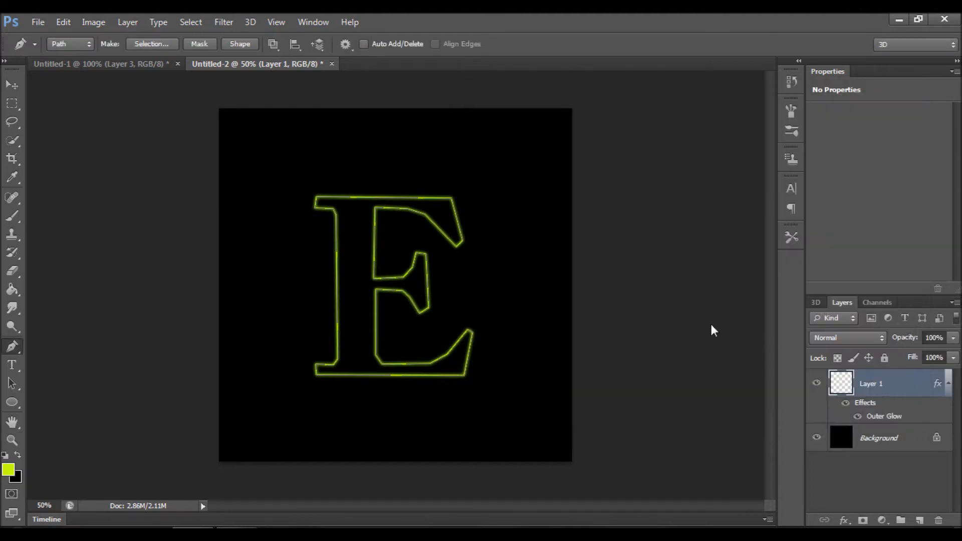
mouse_move(504, 248)
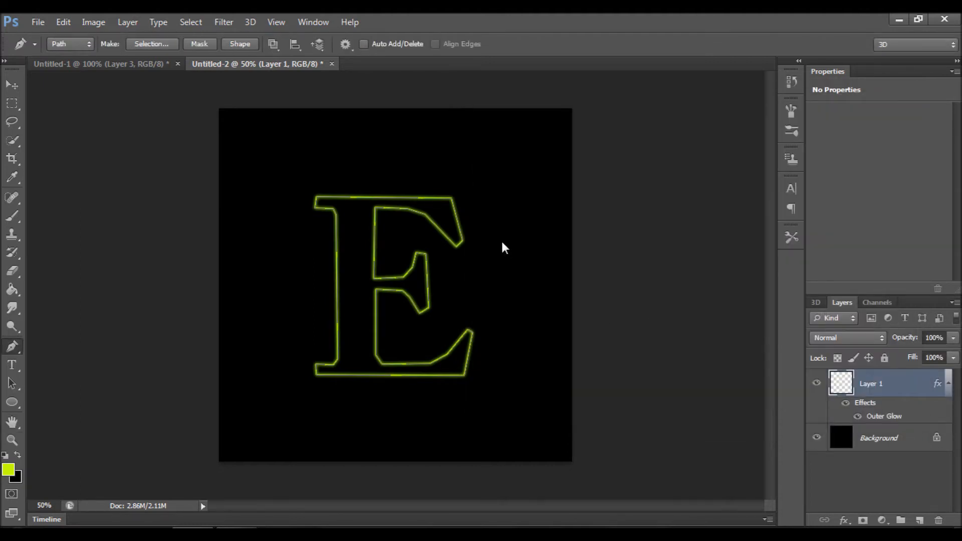
mouse_move(501, 244)
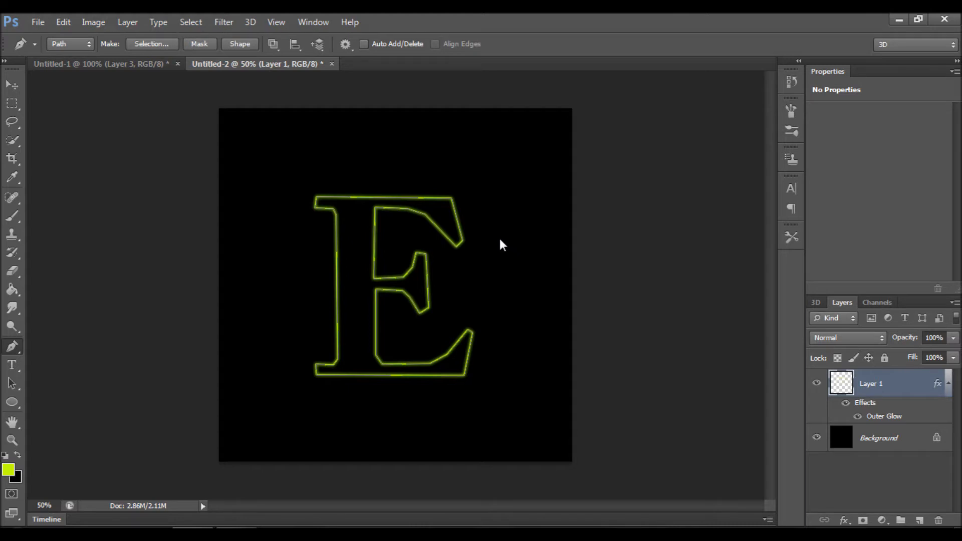
mouse_move(488, 240)
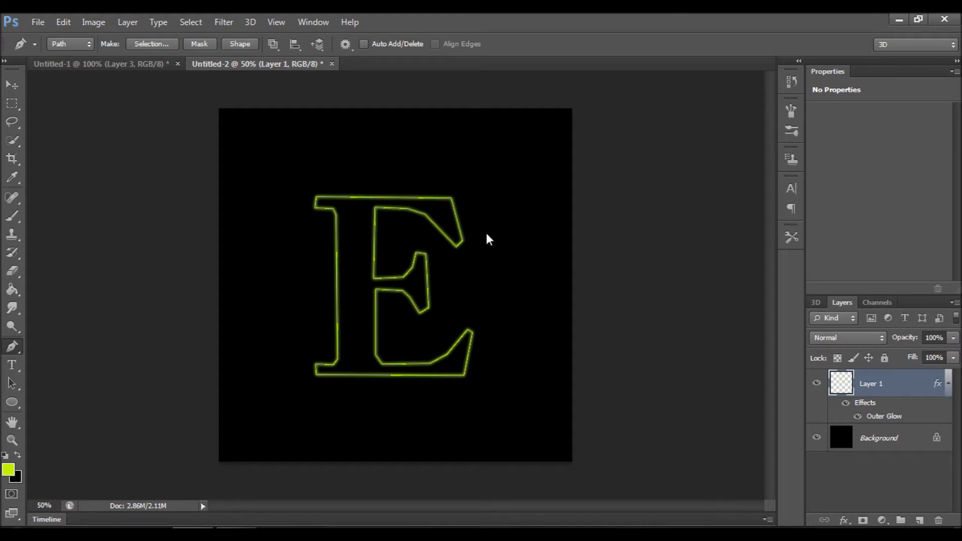
mouse_move(489, 225)
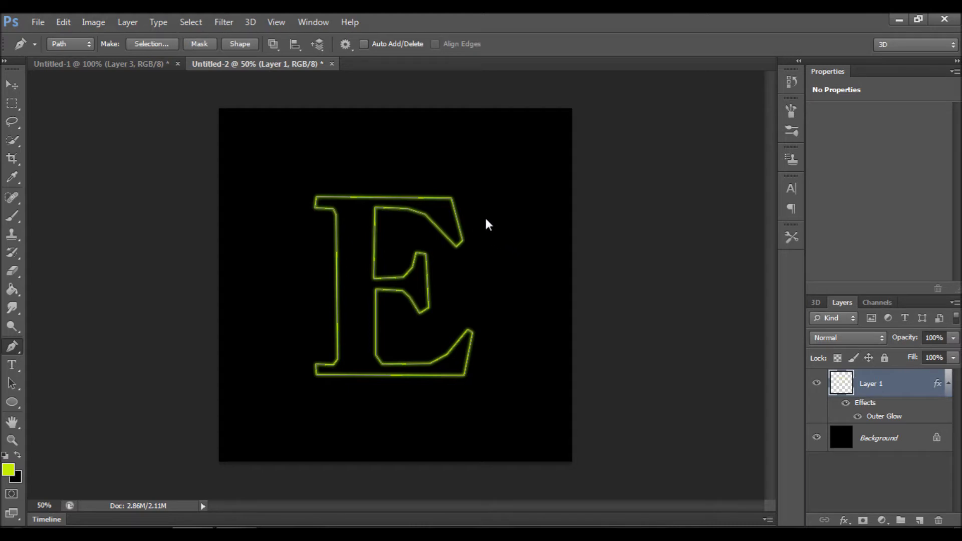
click(224, 22)
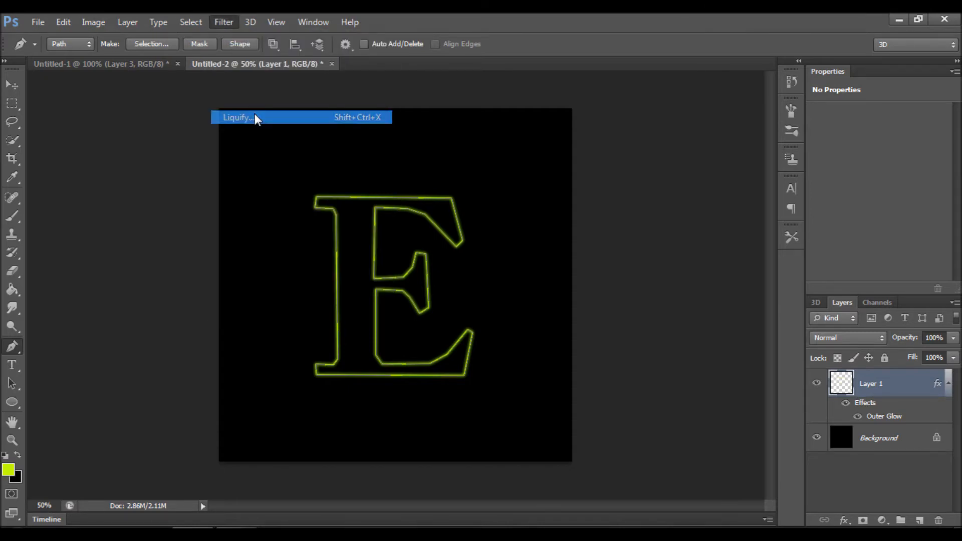
click(238, 118)
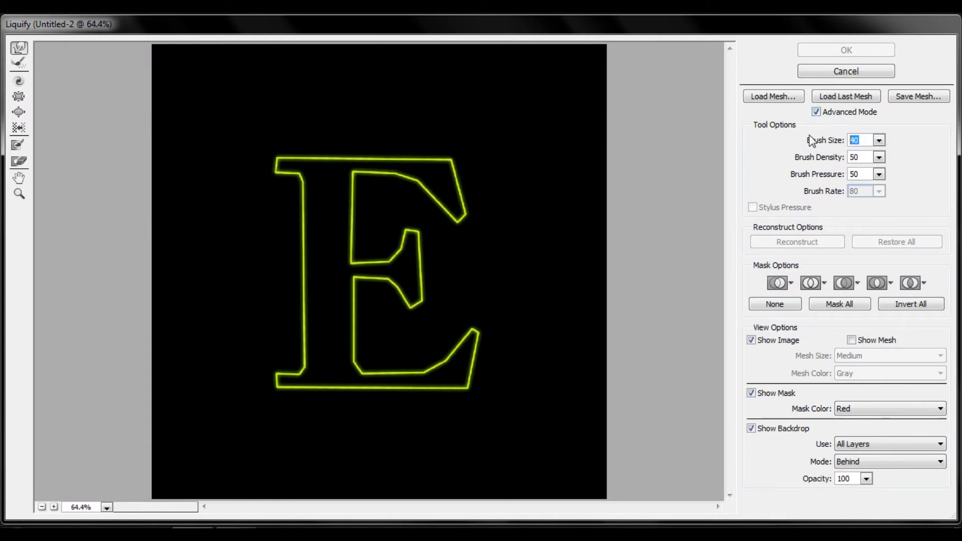
text(10)
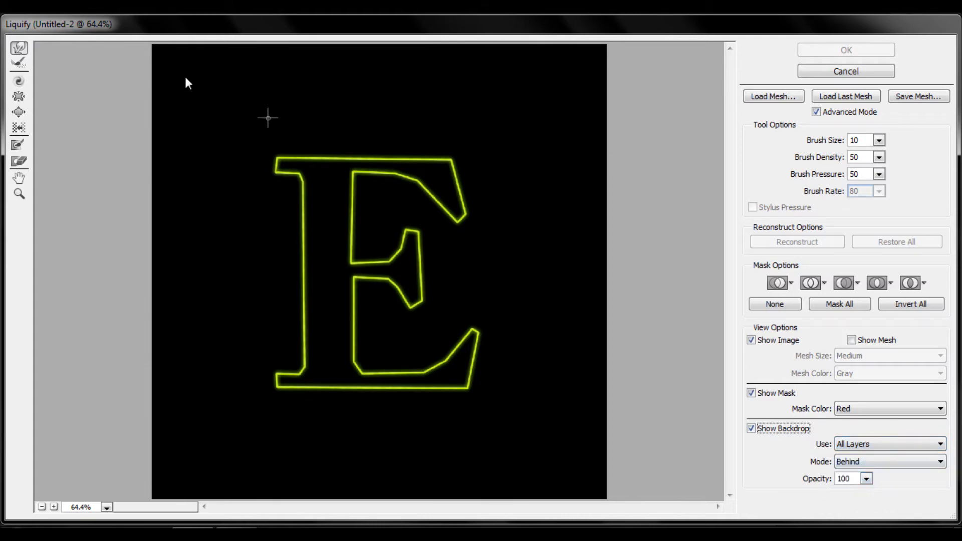
mouse_move(19, 49)
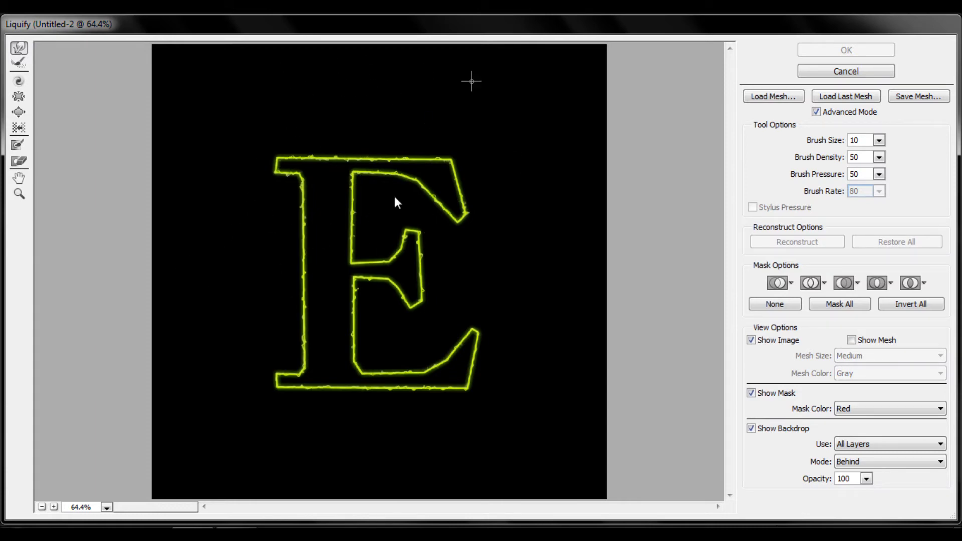
mouse_move(517, 121)
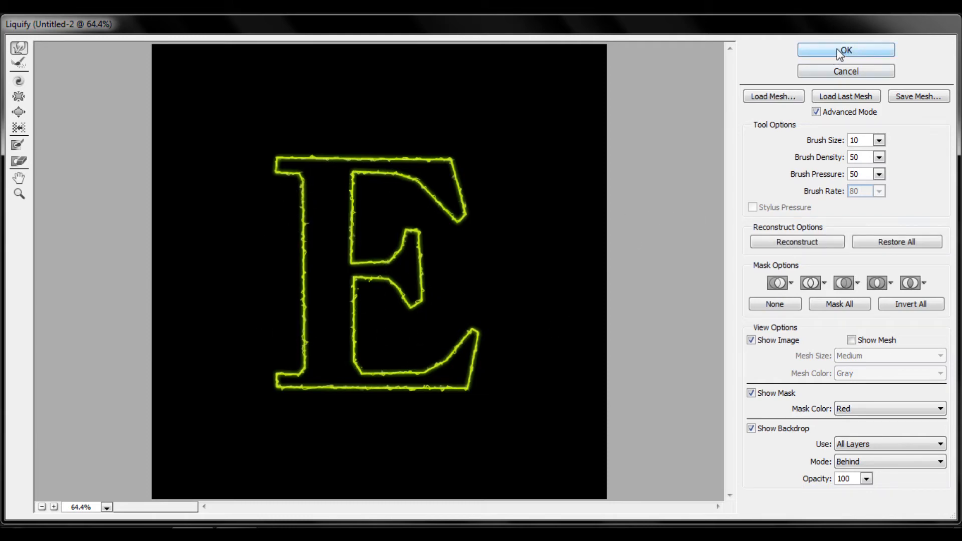
- Apply the Liquify warp, duplicate Layer 1, and zigzag the copy's bottom edge at brush size 15
click(845, 49)
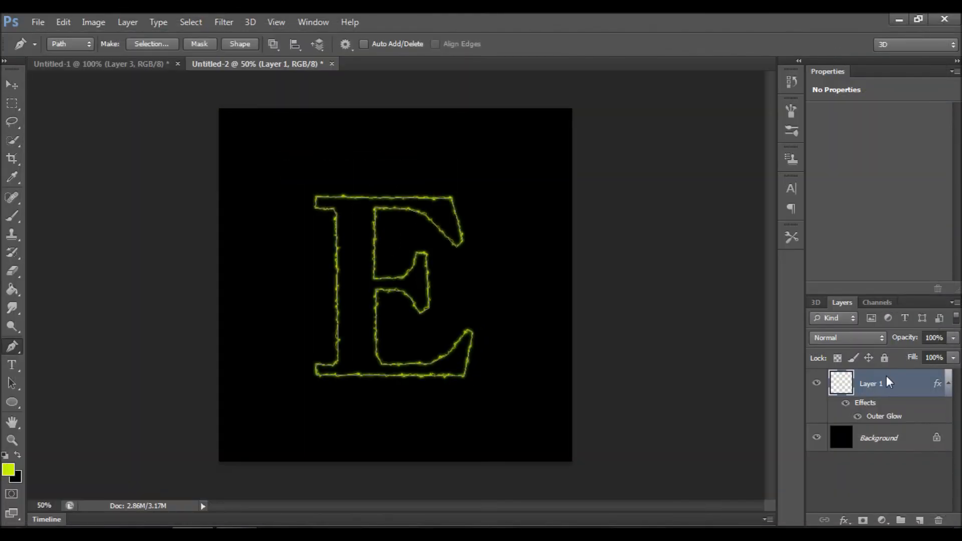
right_click(871, 382)
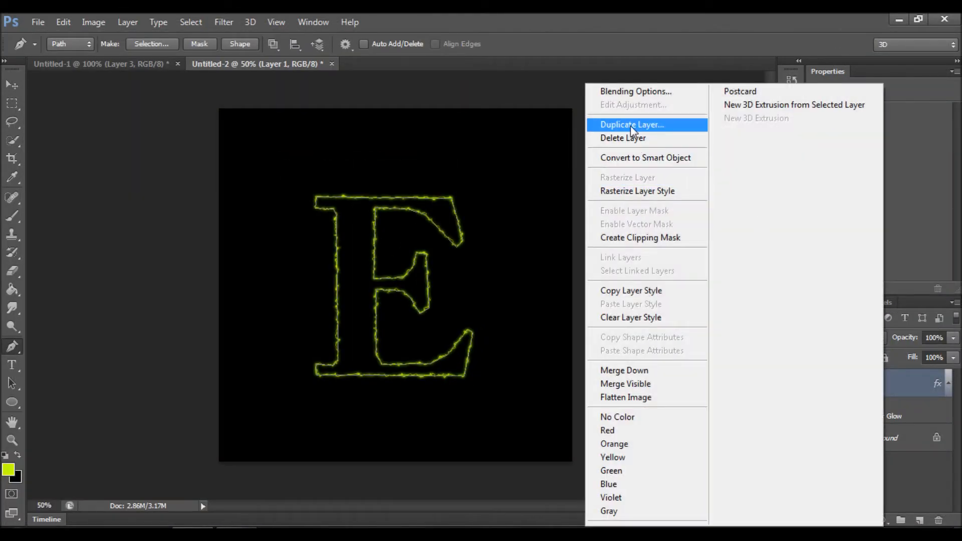
click(632, 125)
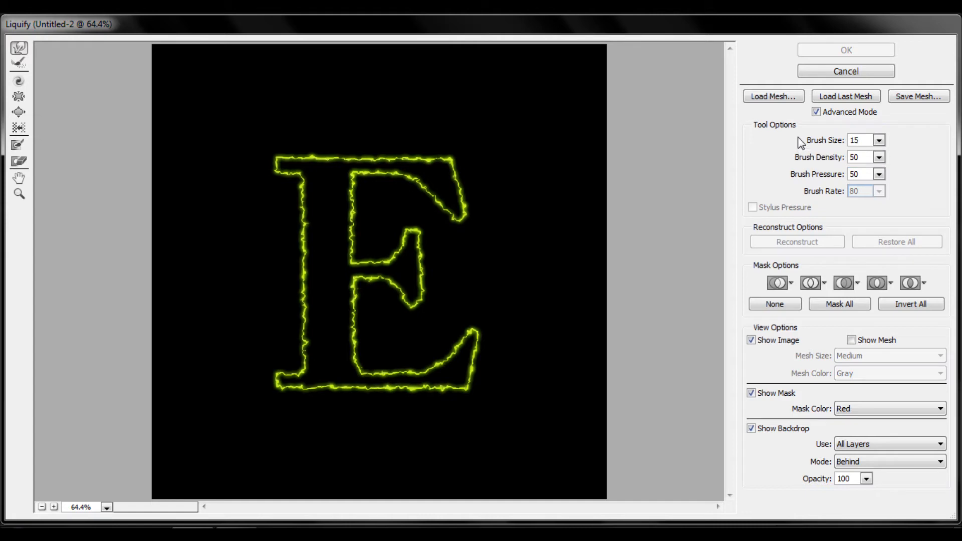
mouse_move(302, 193)
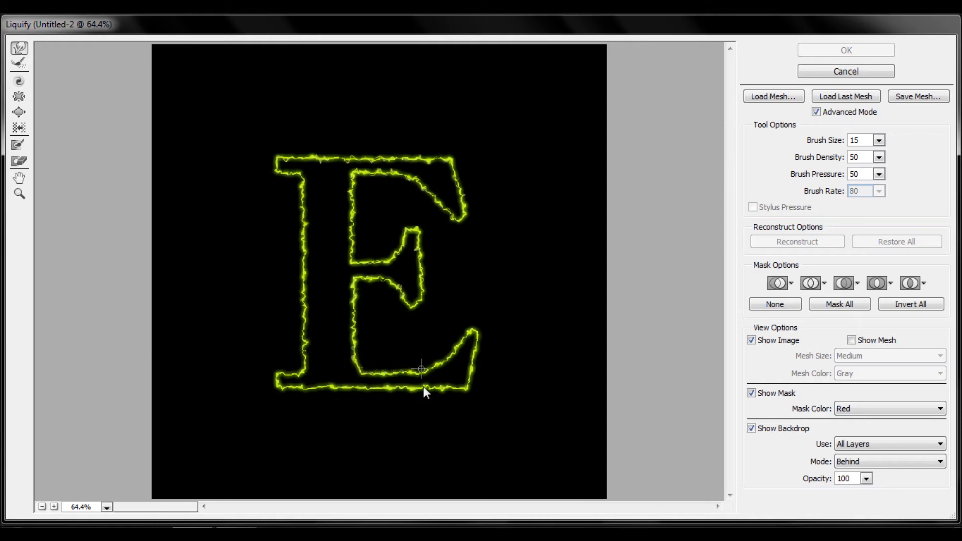
drag(421, 368, 463, 381)
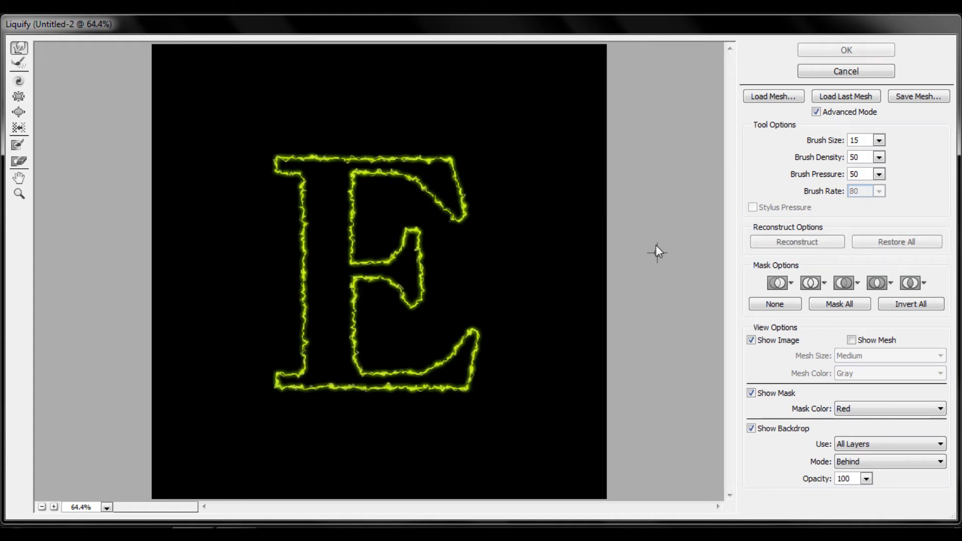
- Apply the warp and duplicate Layer 1 copy into a third E layer
click(845, 49)
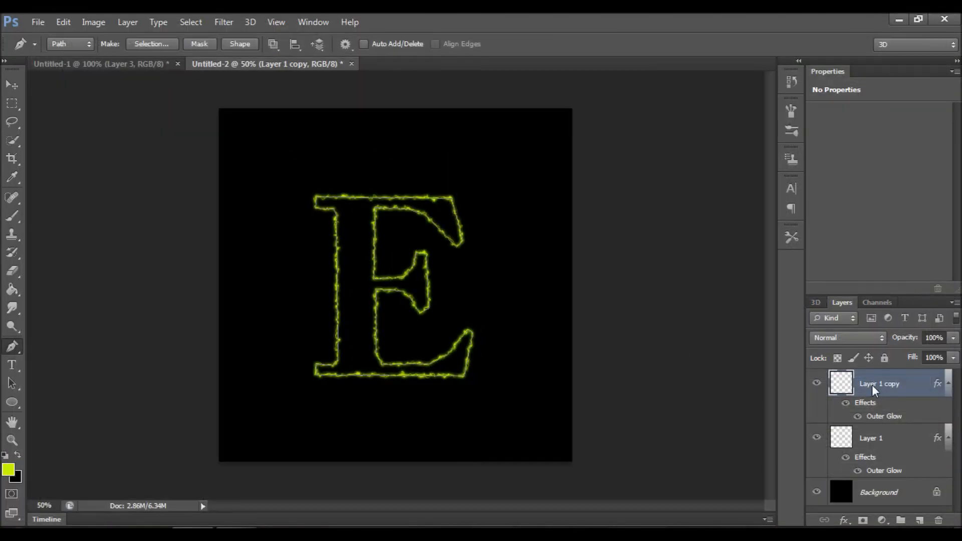
right_click(879, 384)
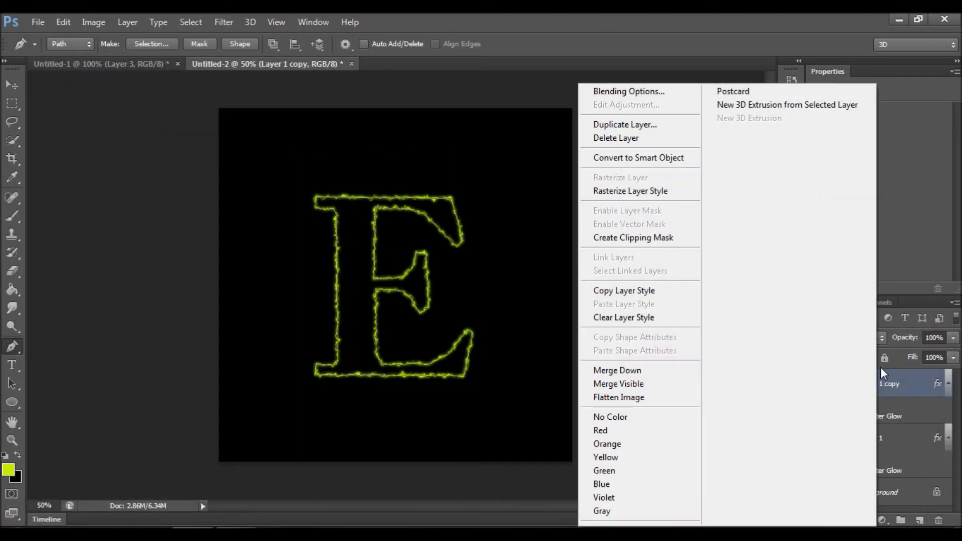
click(625, 125)
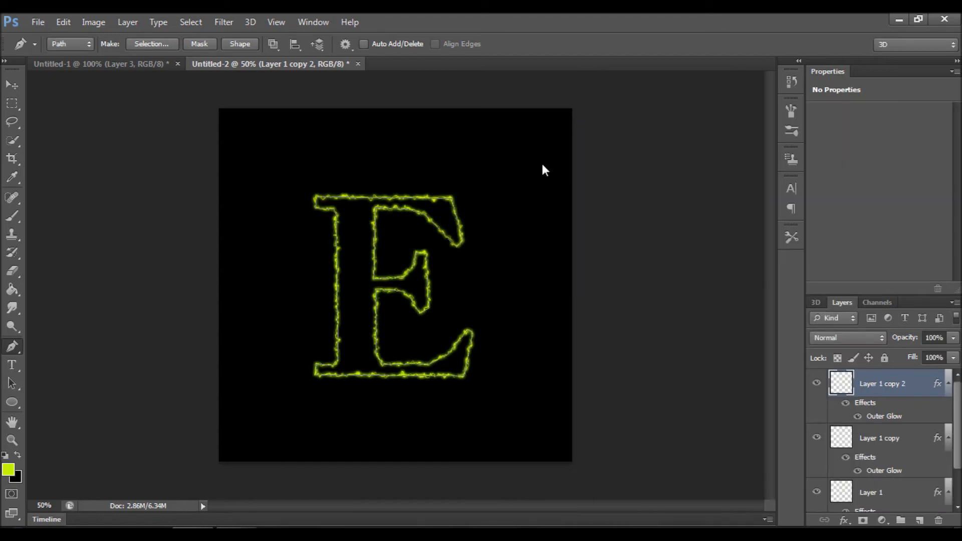
- Liquify the new copy at brush size 25, warping the middle arm, left stem and bottom-left corner
click(223, 22)
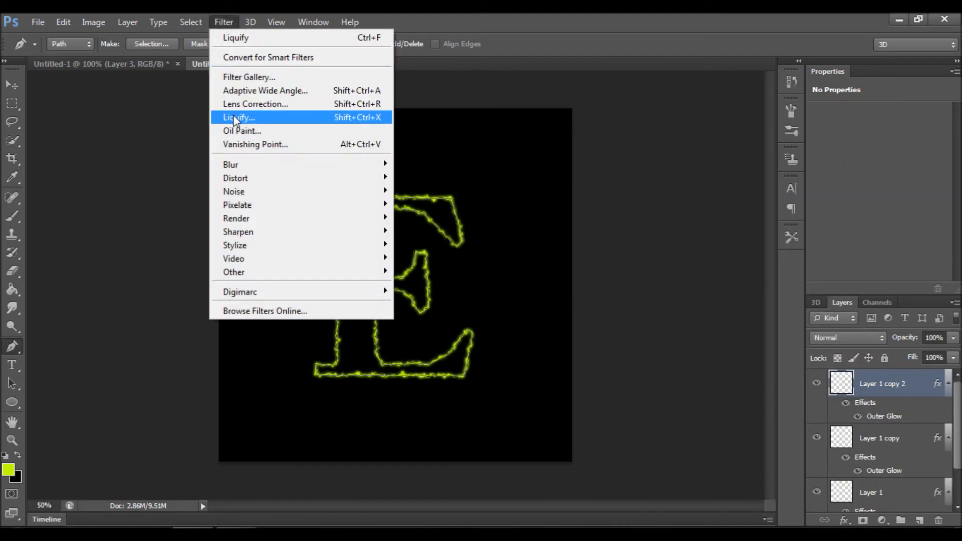
click(237, 117)
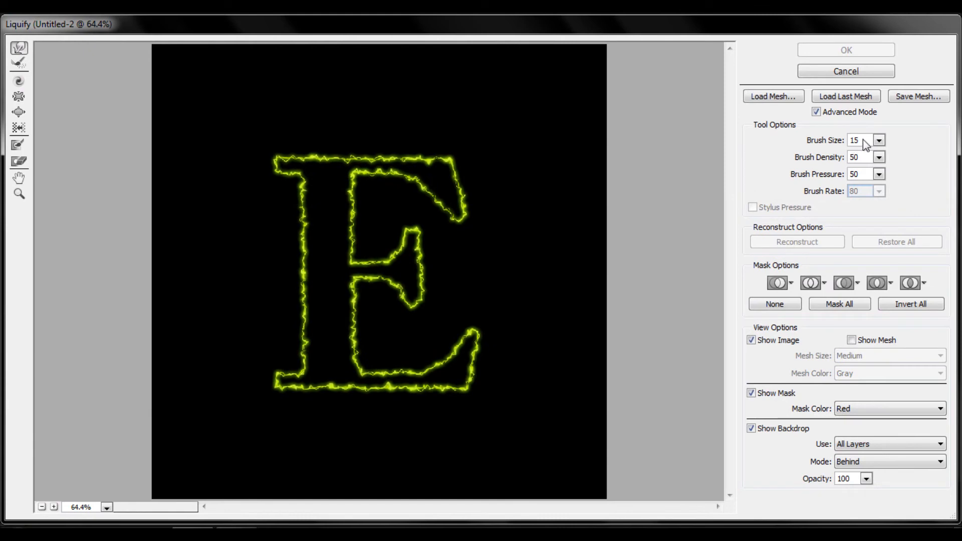
click(880, 137)
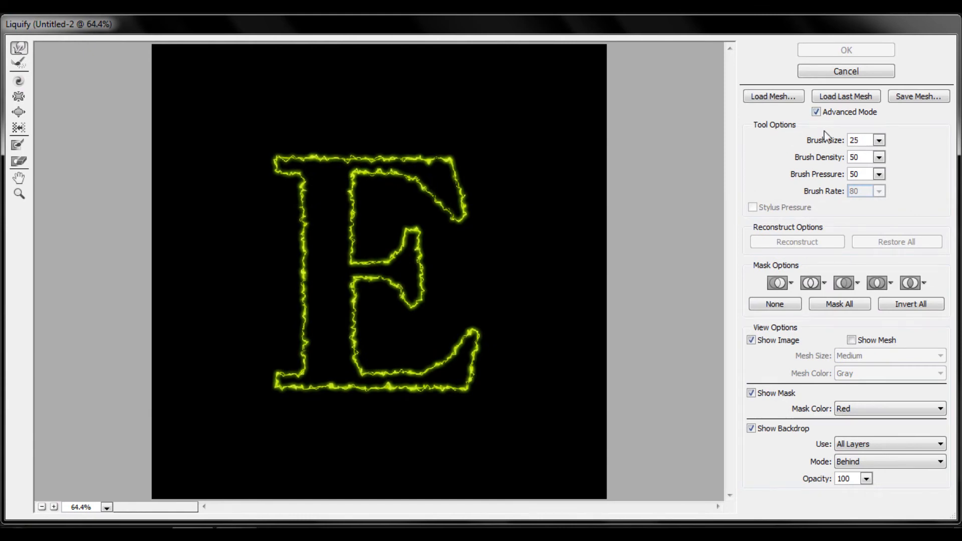
mouse_move(379, 238)
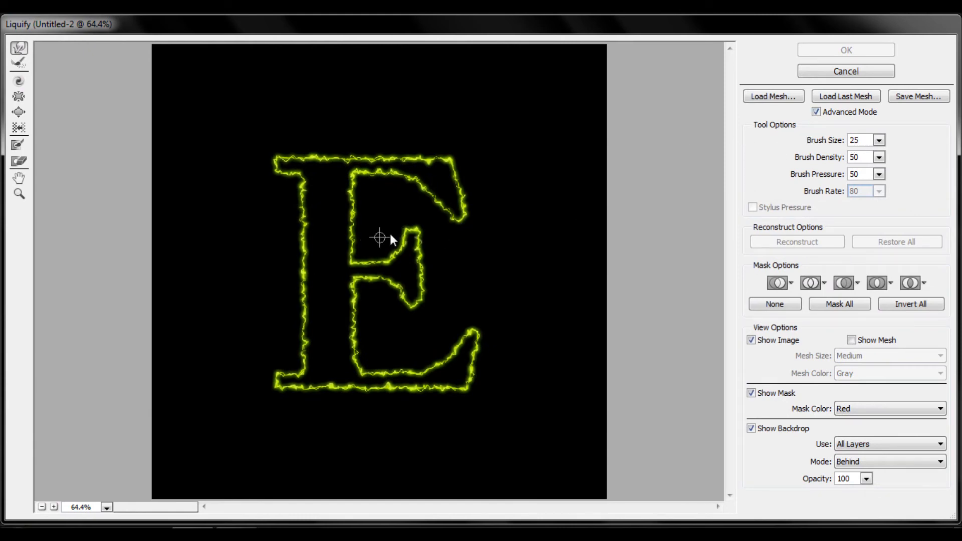
drag(379, 238, 393, 311)
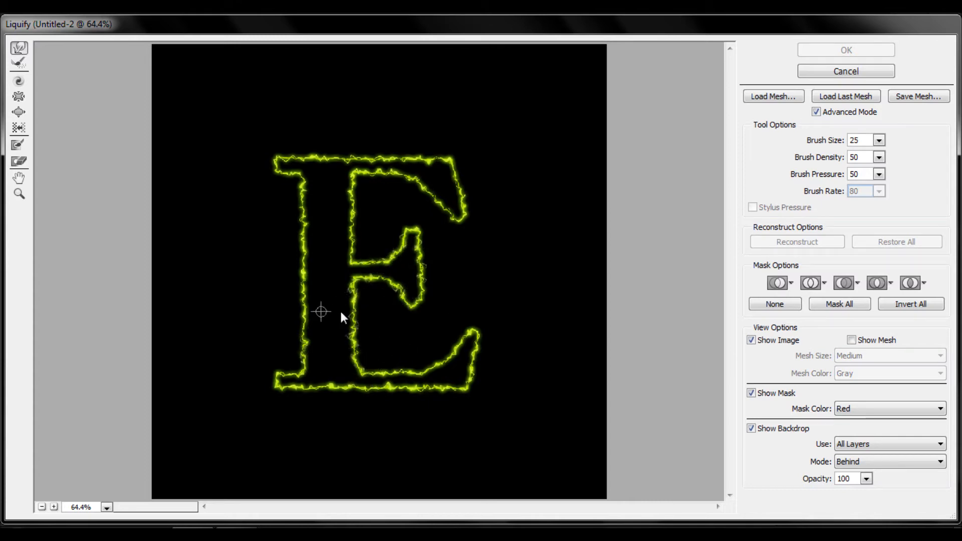
drag(322, 313, 377, 386)
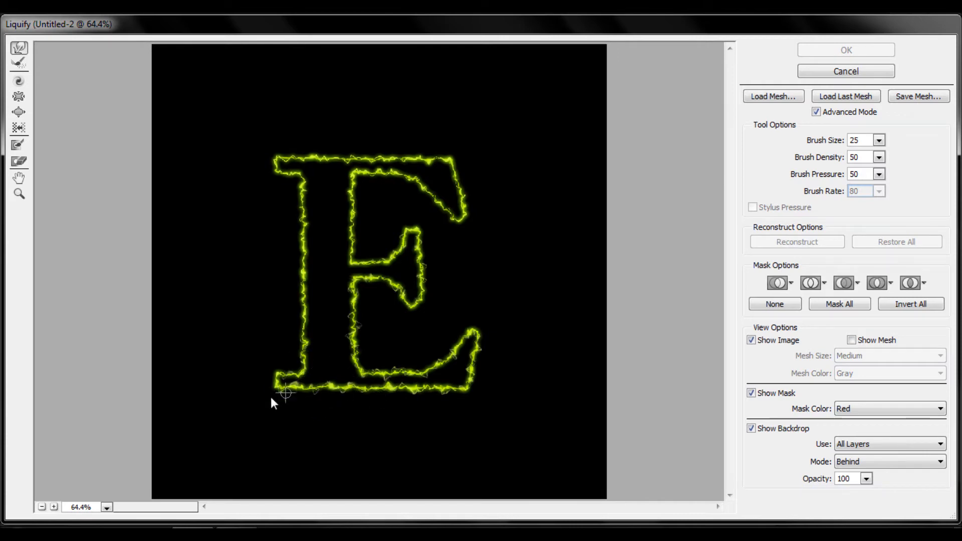
drag(284, 393, 284, 350)
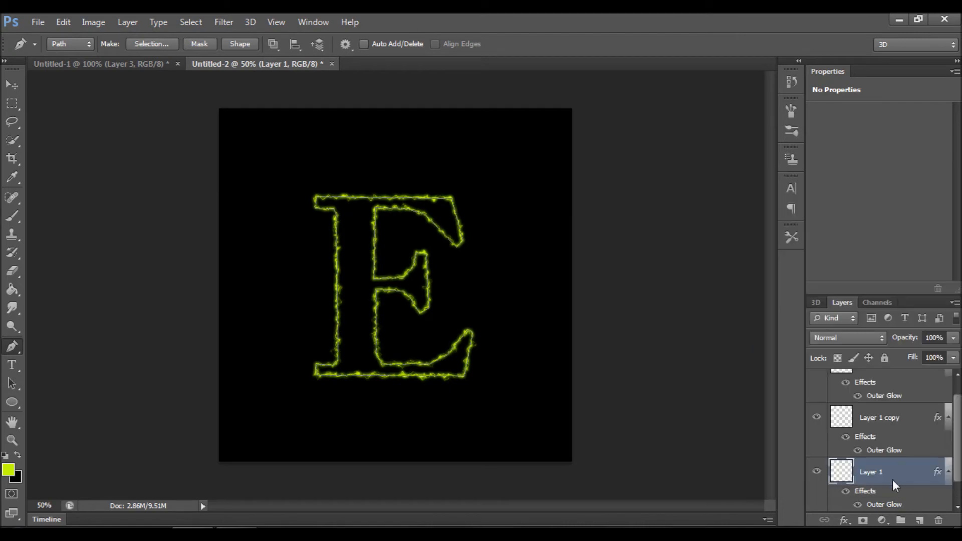
double_click(884, 505)
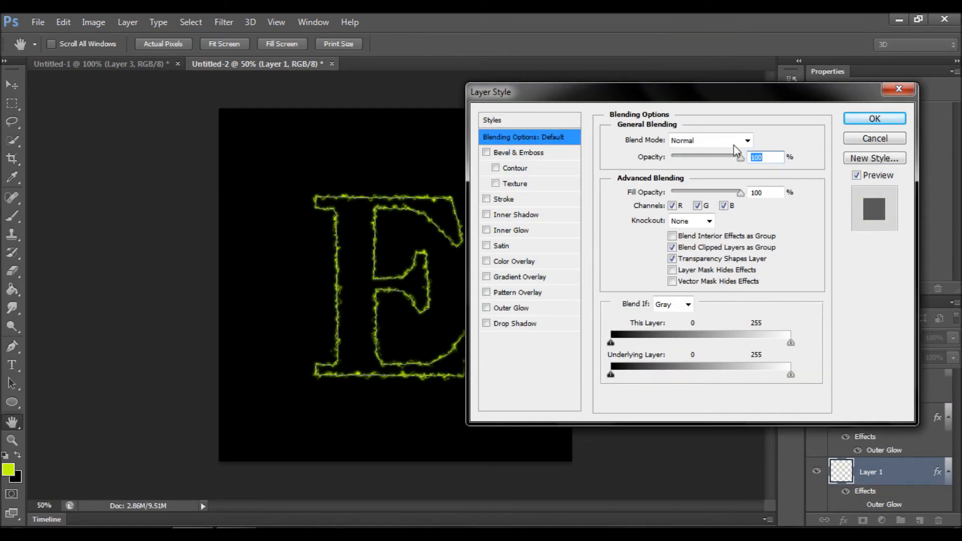
click(874, 118)
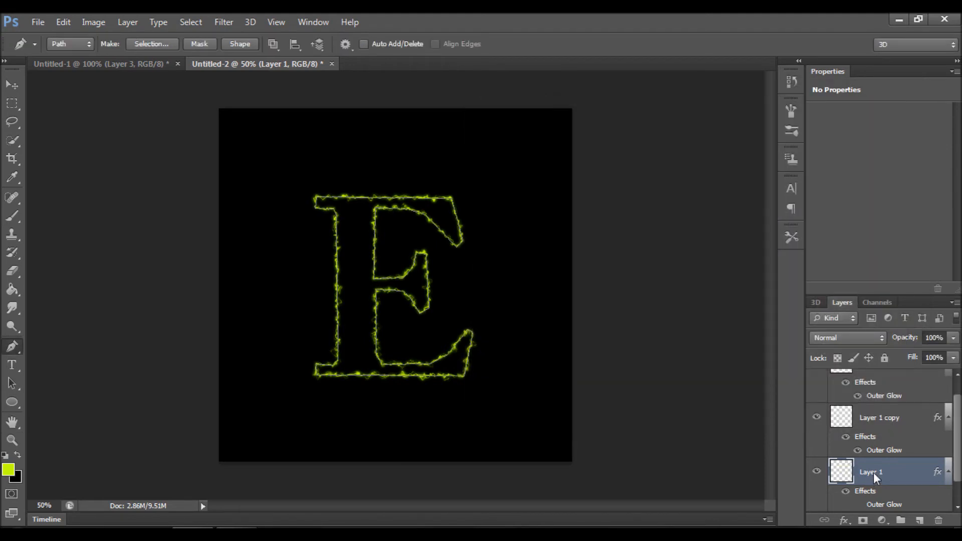
click(878, 418)
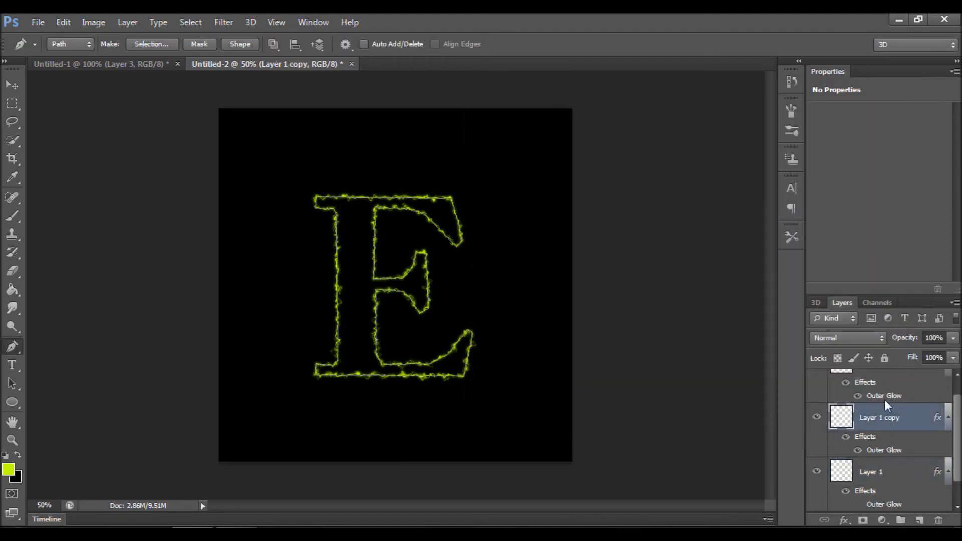
scroll(down, 3)
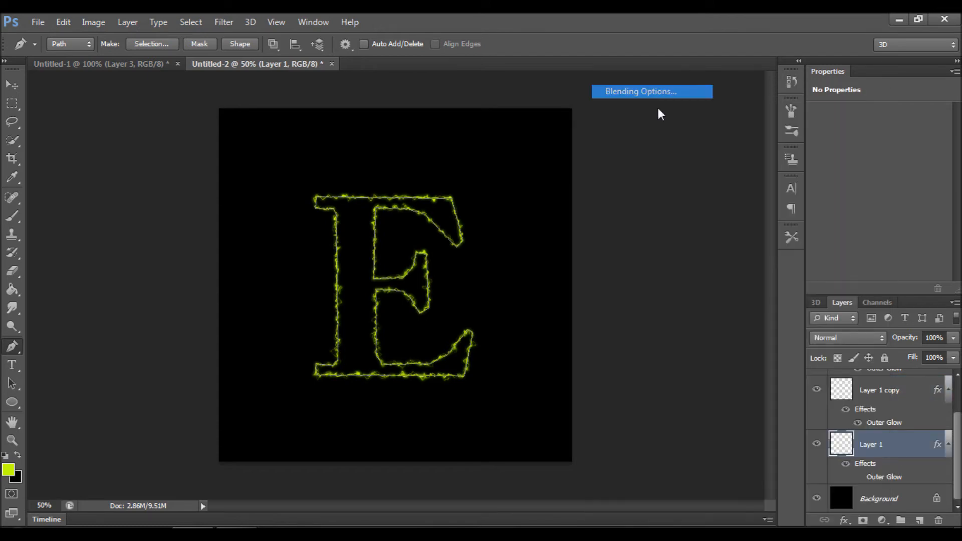
click(640, 91)
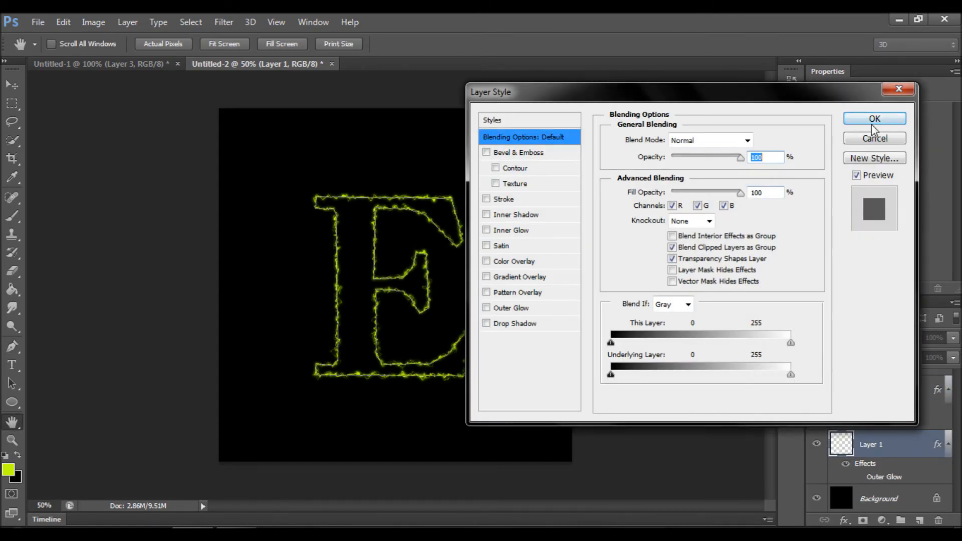
click(874, 118)
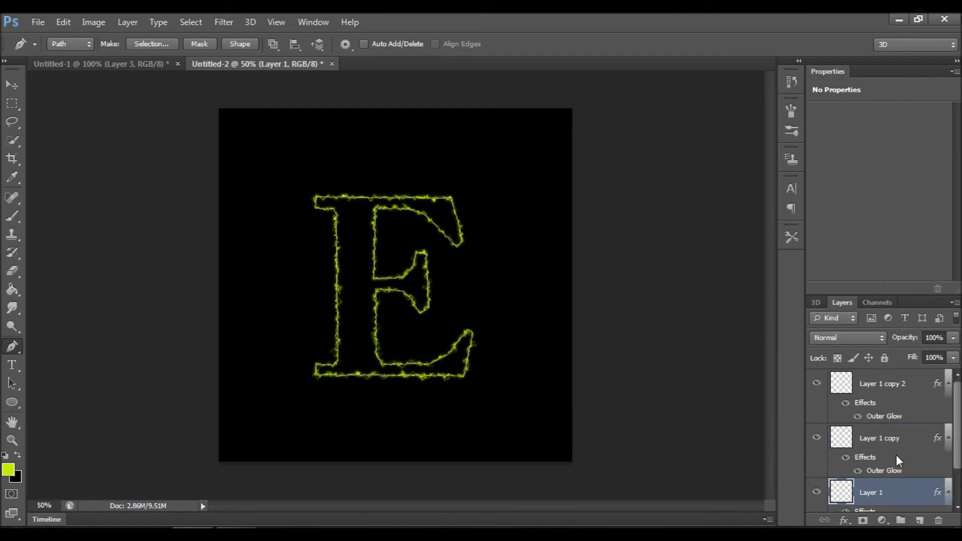
click(879, 438)
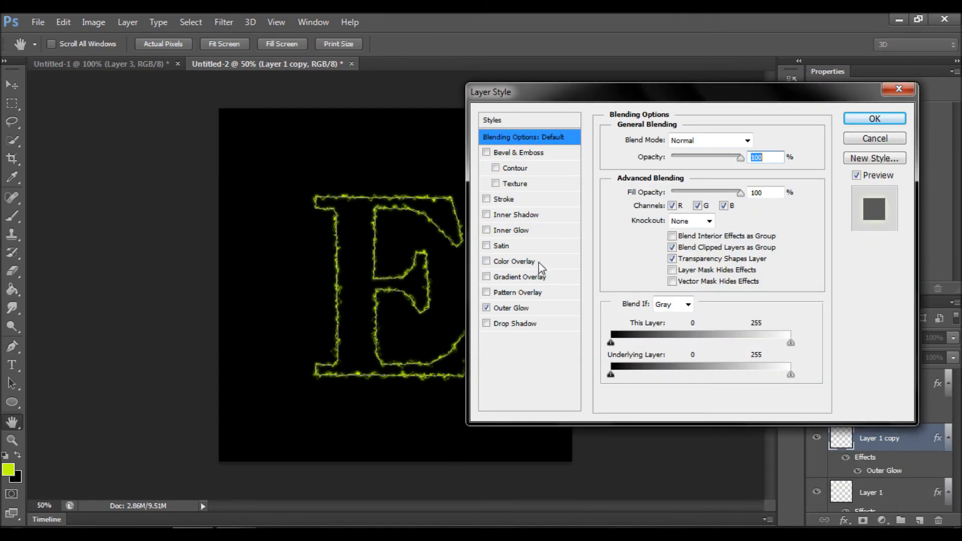
click(512, 307)
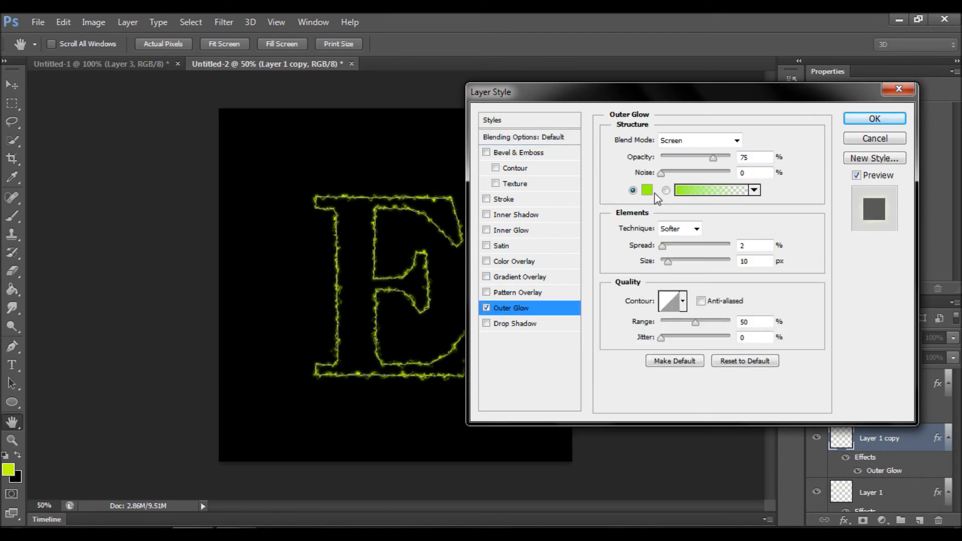
click(647, 190)
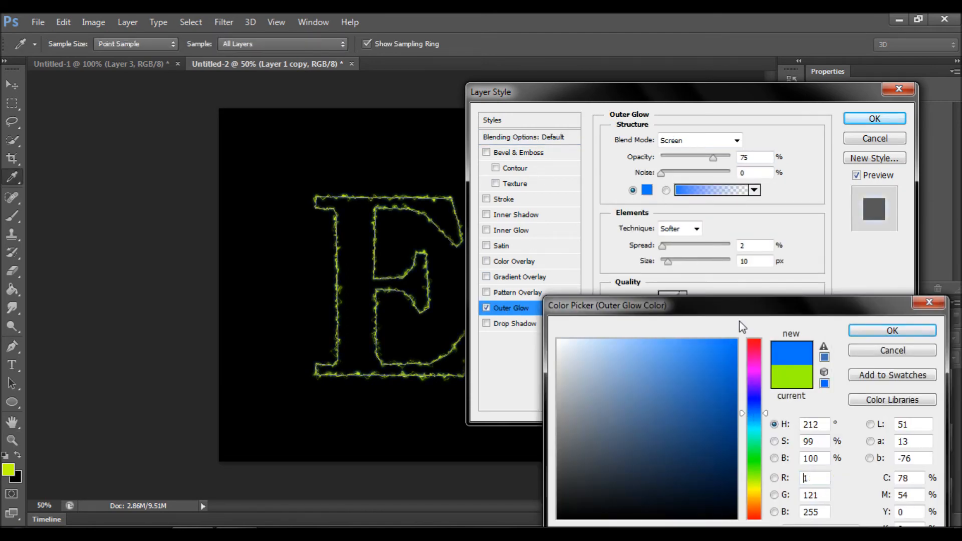
click(680, 355)
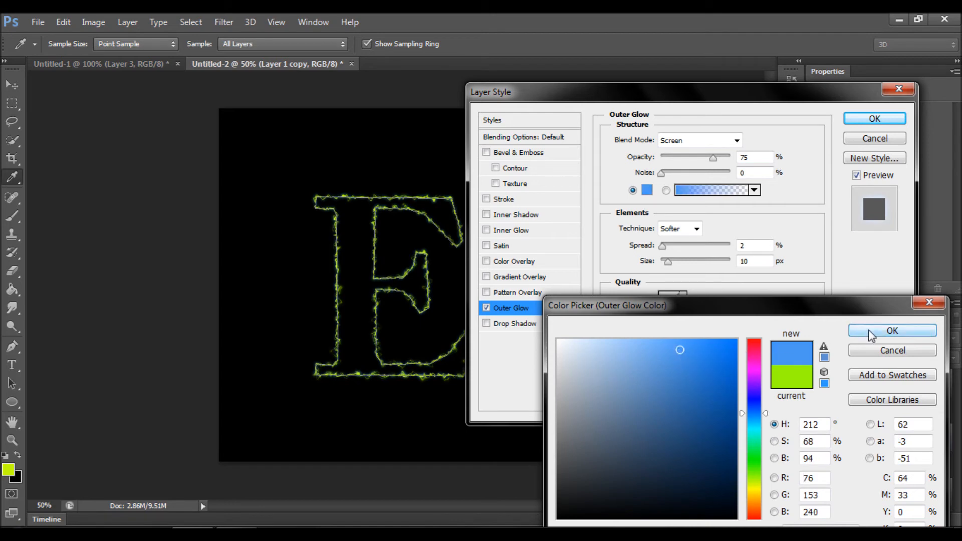
click(891, 331)
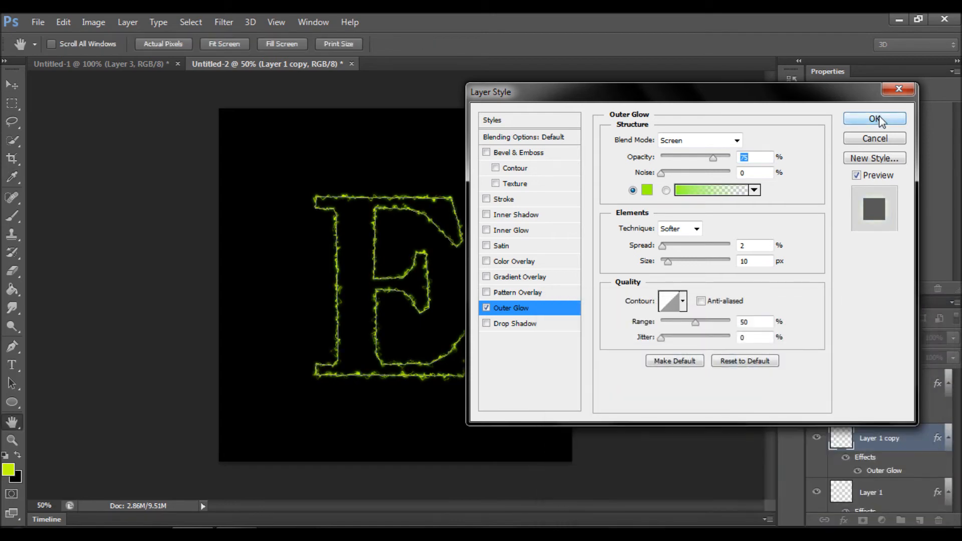
click(874, 118)
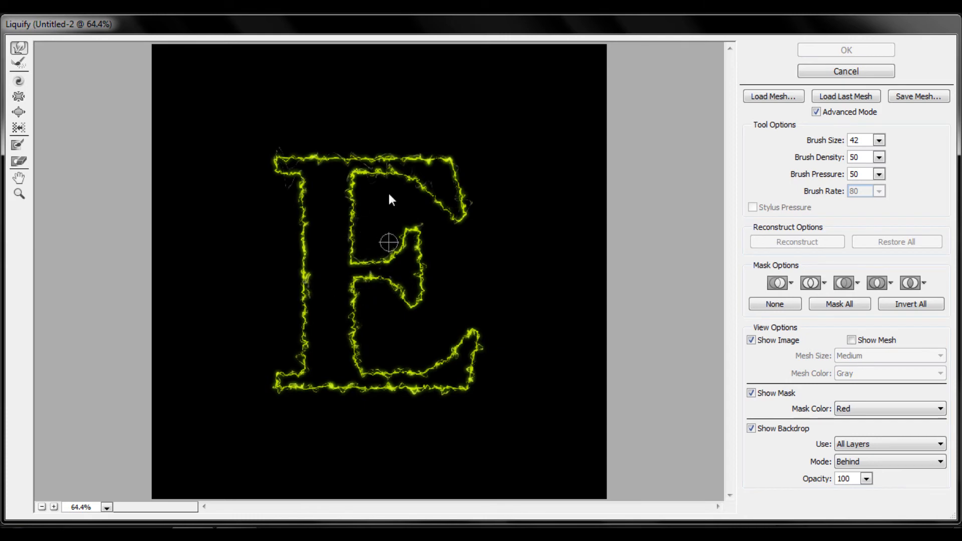
- Push wispy strands around the E's inner corners, bottom and lower-left edge at brush size 42
drag(388, 242, 364, 368)
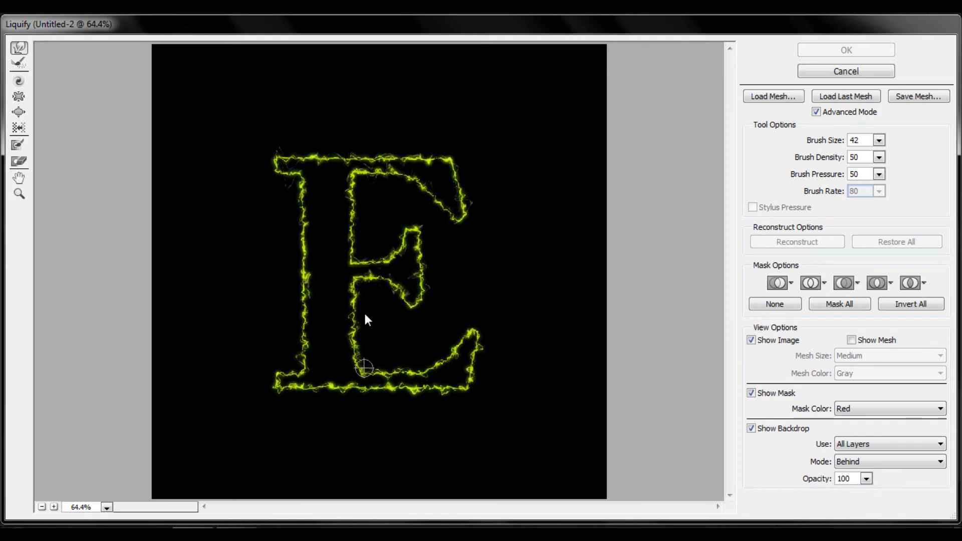
drag(365, 369, 465, 350)
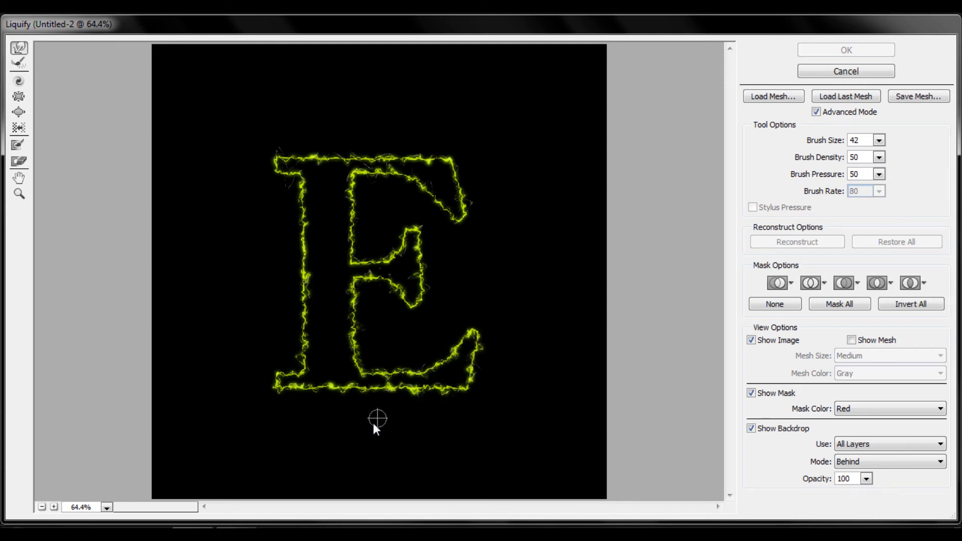
drag(378, 420, 309, 394)
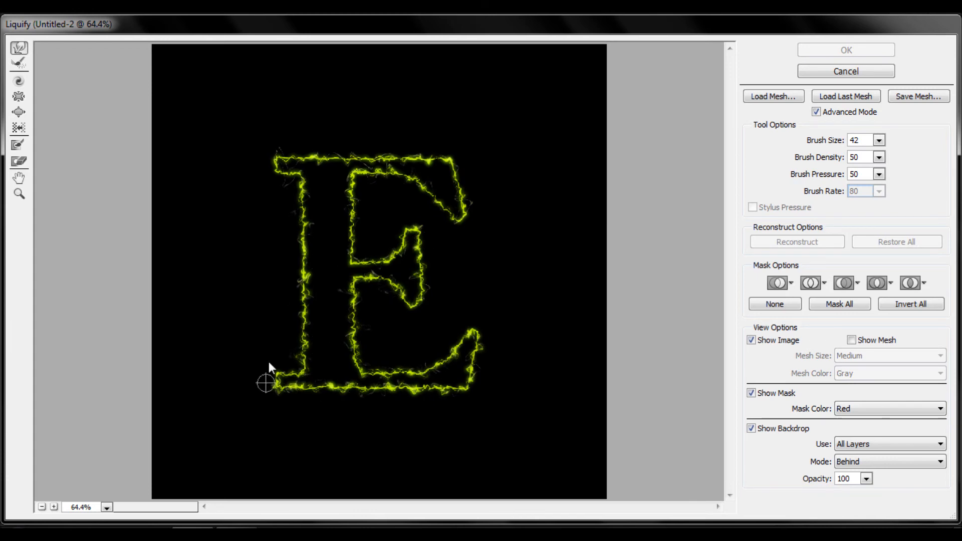
drag(267, 383, 466, 344)
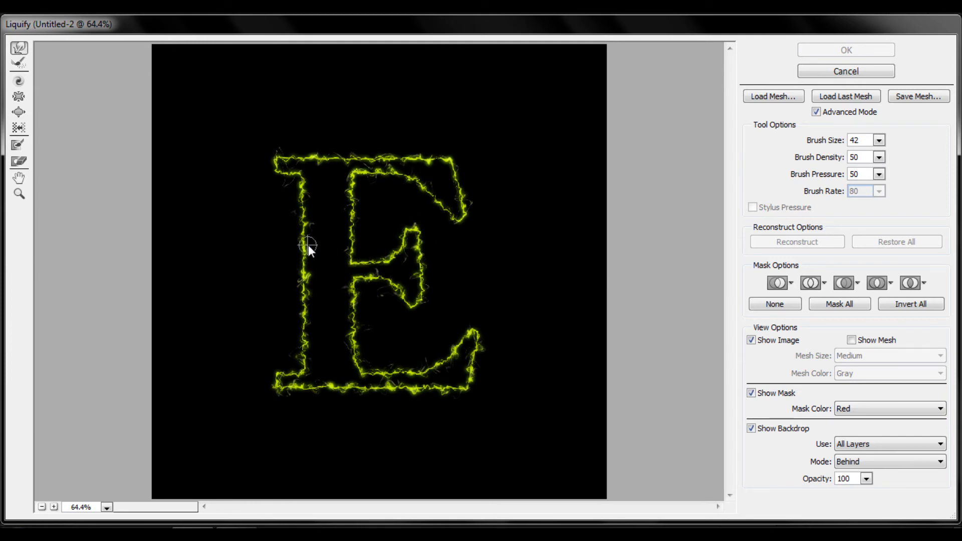
mouse_move(358, 106)
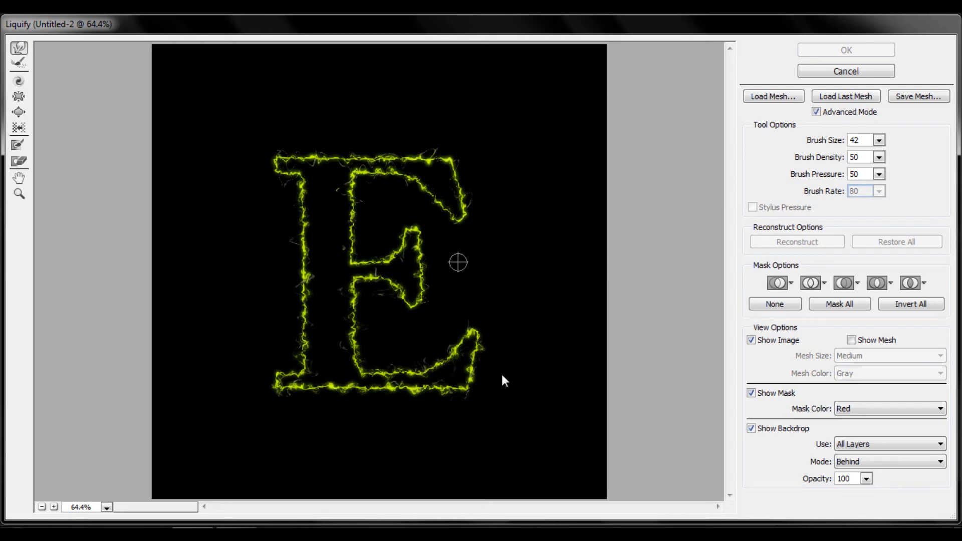
drag(457, 262, 347, 399)
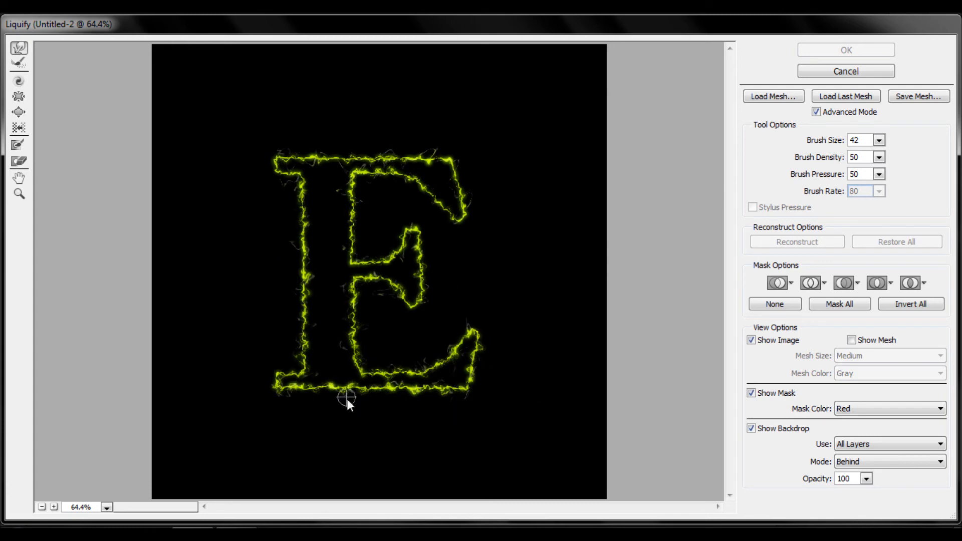
- Raise the Liquify brush to 60 and smear strands at the top-left corner and middle arm
click(859, 140)
text(60)
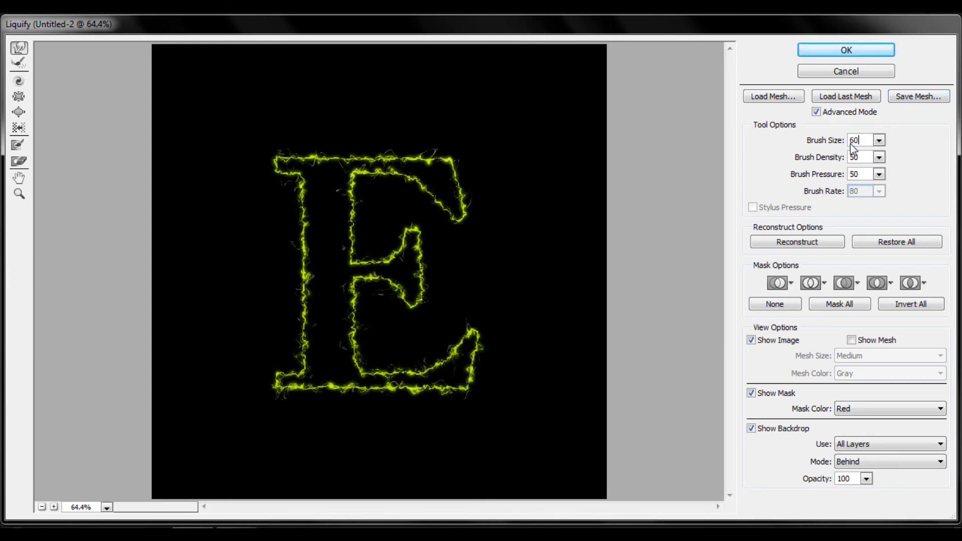
mouse_move(448, 180)
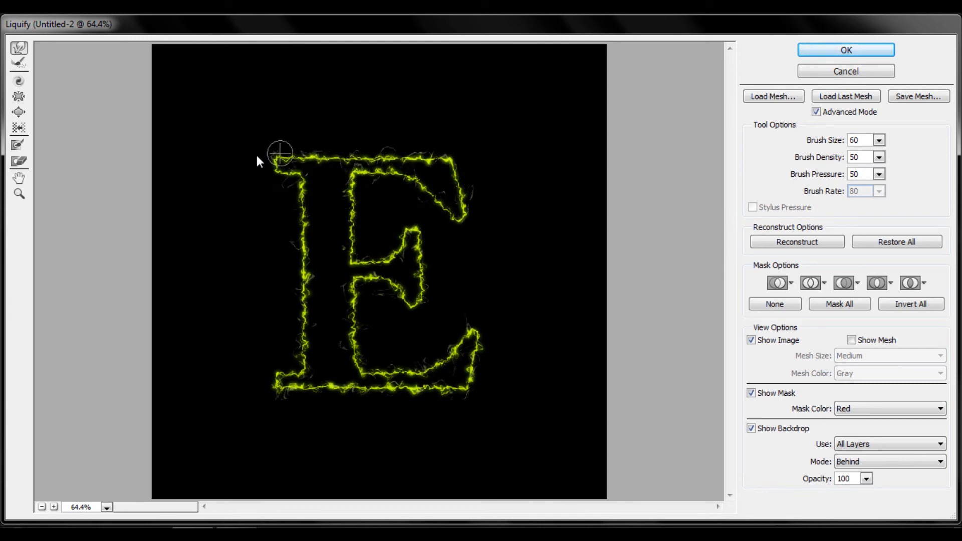
drag(281, 152, 405, 241)
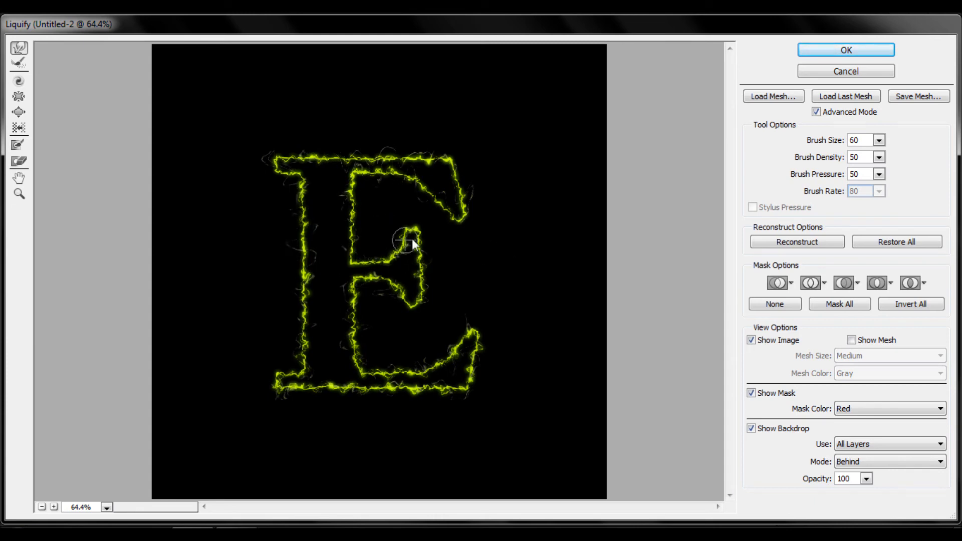
drag(404, 243, 411, 362)
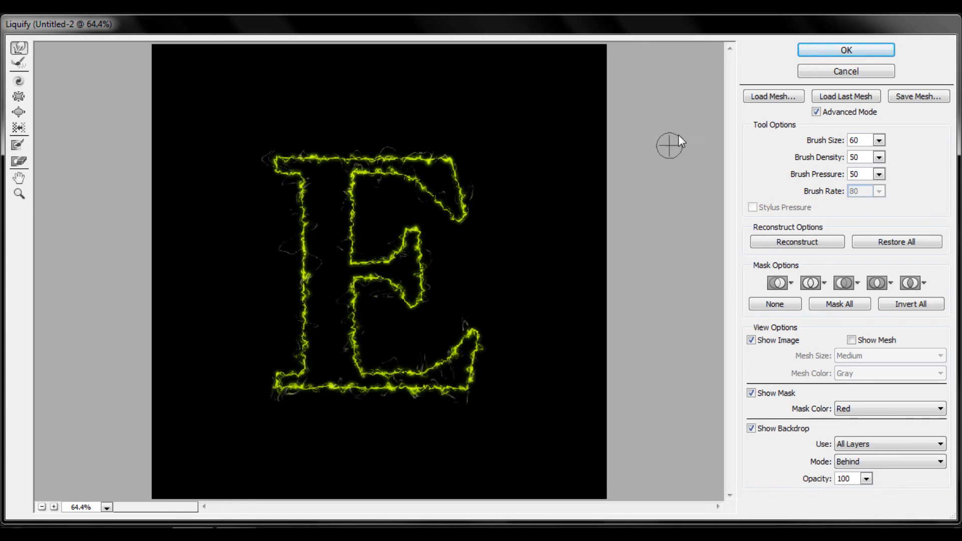
- Apply Liquify, paint small green spark dots on a new layer, and switch the colour to light blue
click(845, 50)
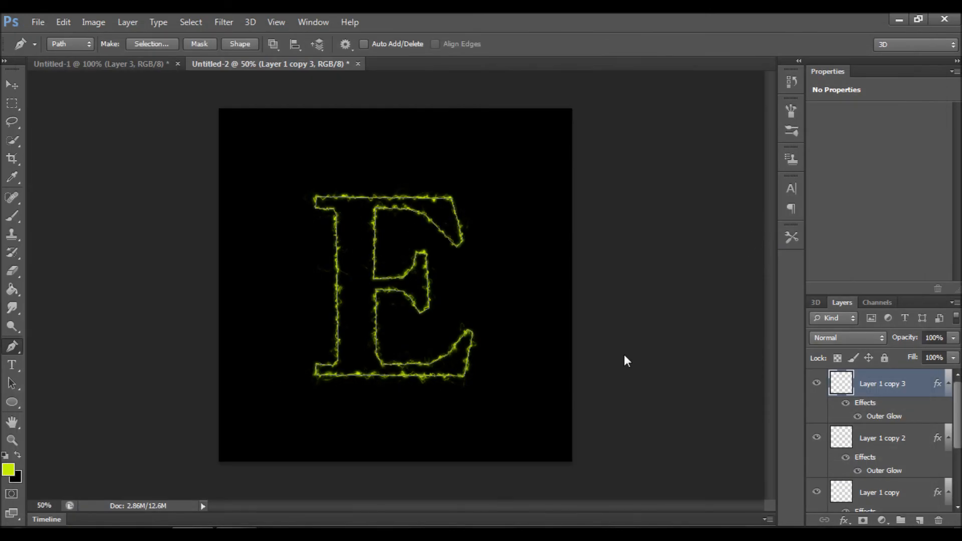
mouse_move(896, 473)
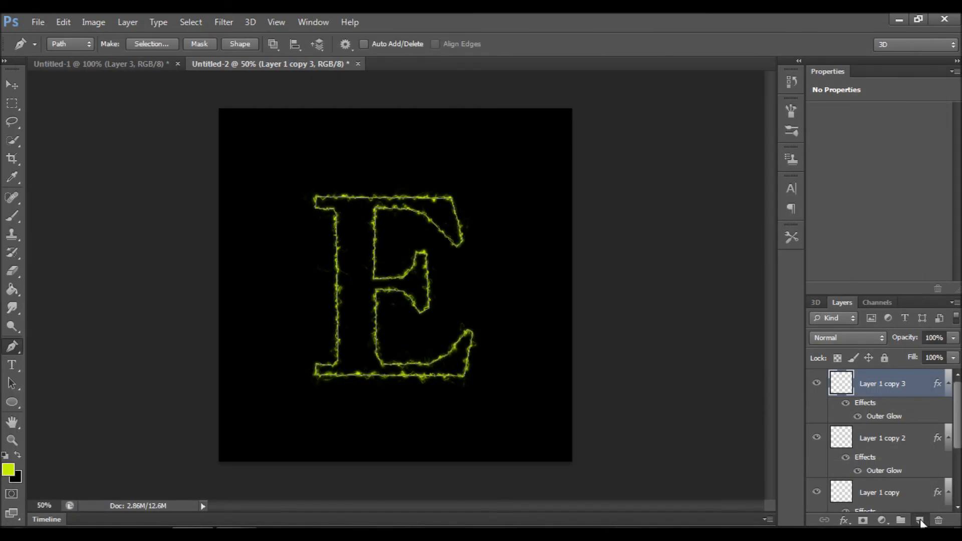
click(919, 520)
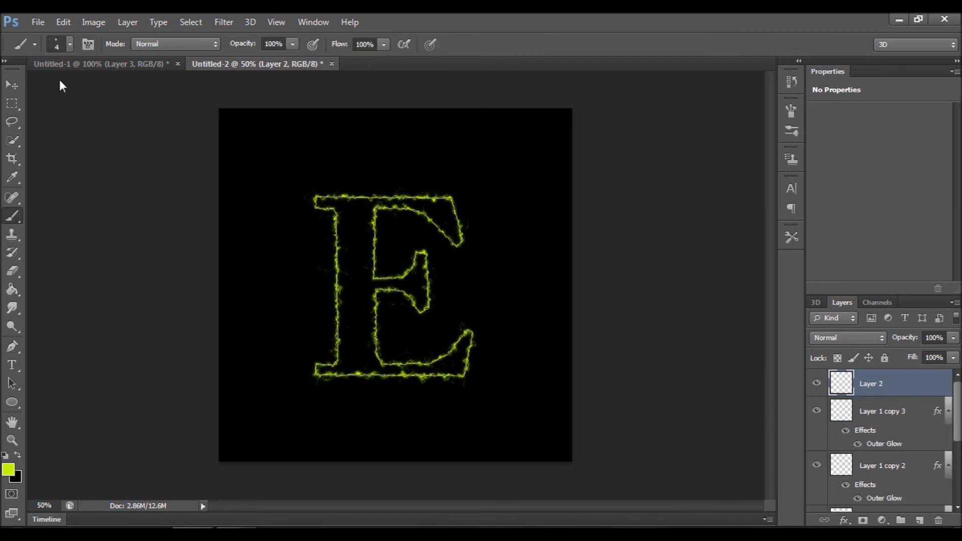
click(68, 44)
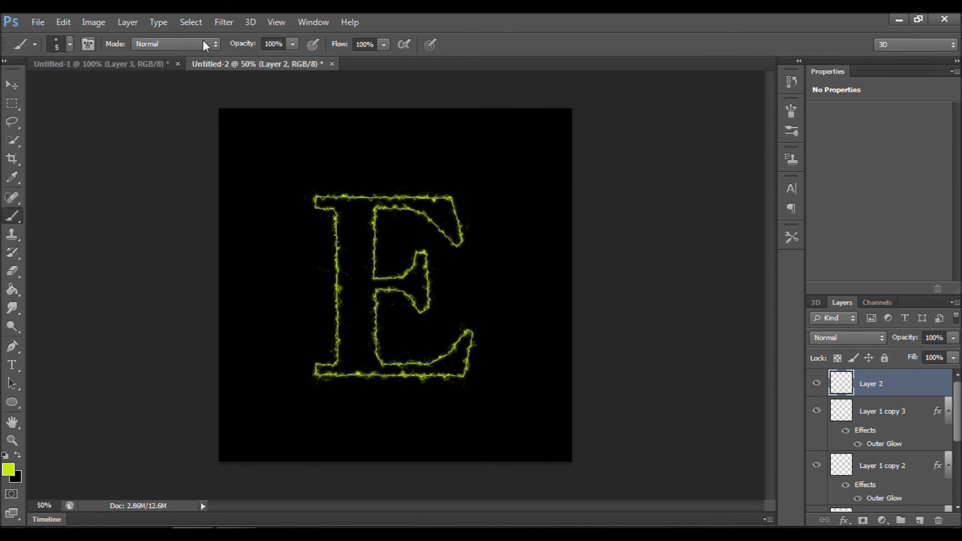
click(313, 22)
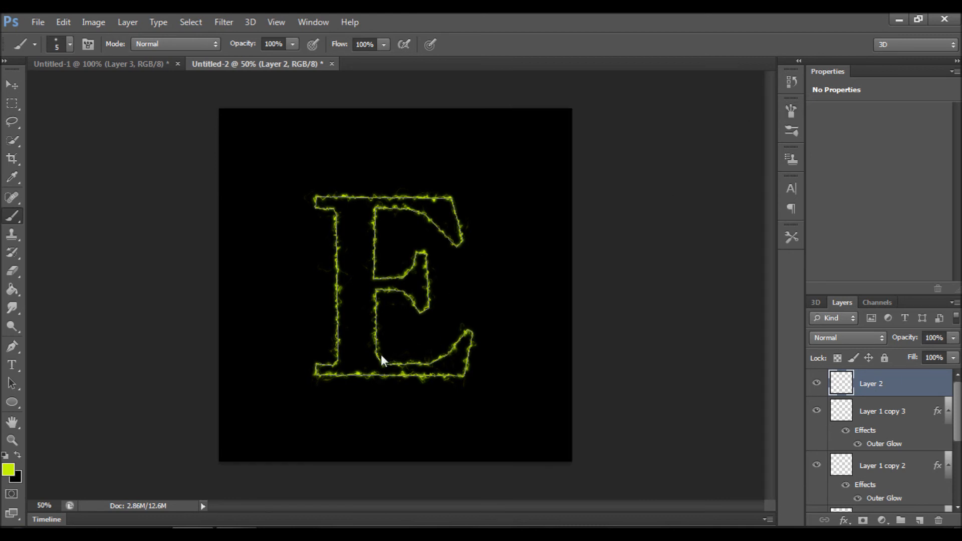
mouse_move(330, 391)
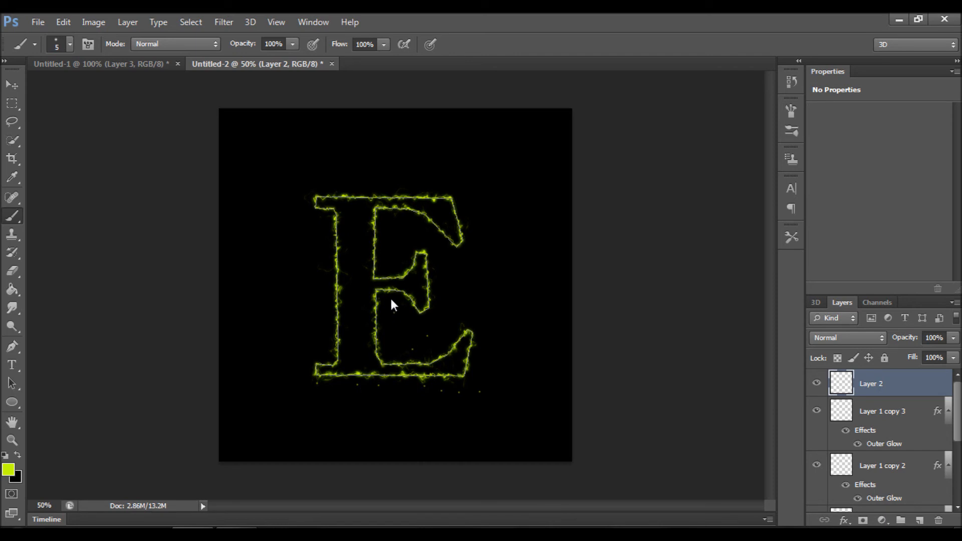
mouse_move(433, 248)
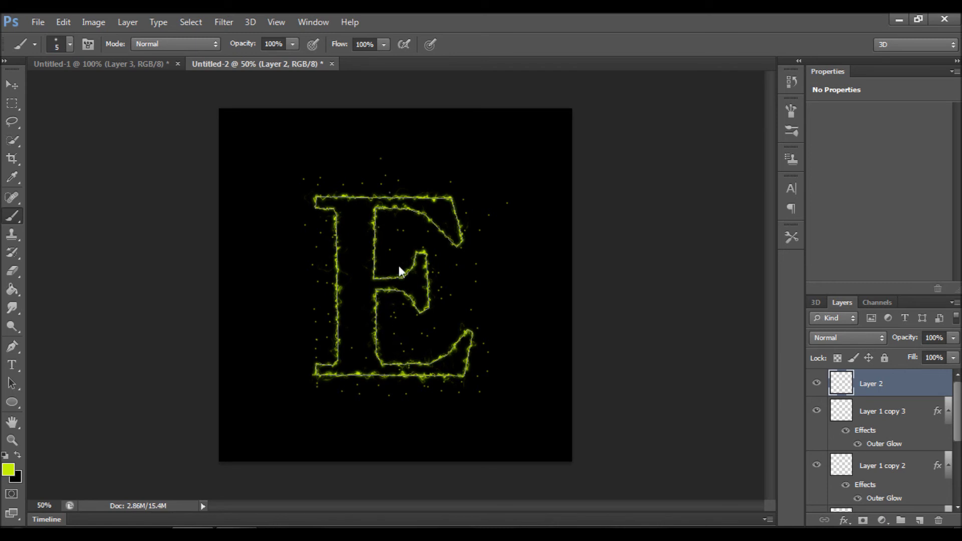
mouse_move(610, 404)
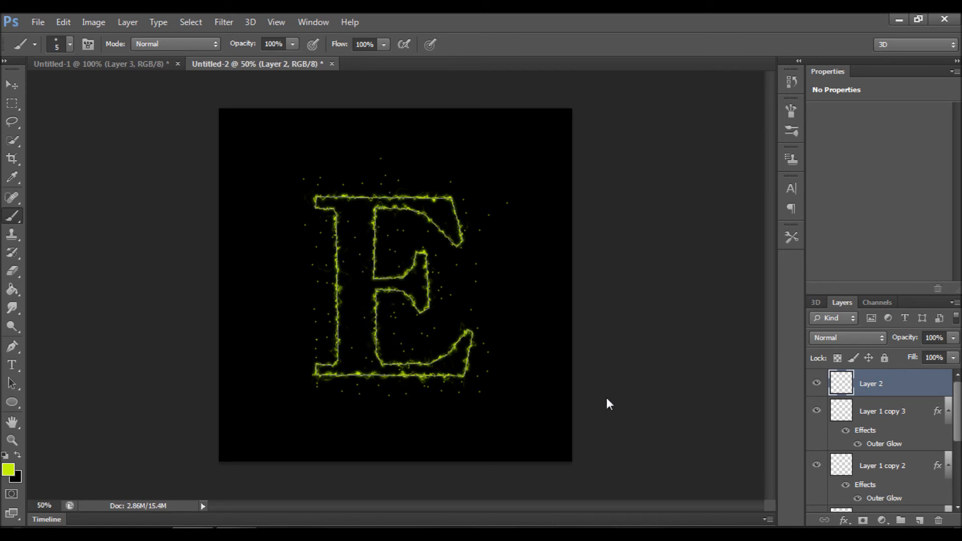
mouse_move(47, 375)
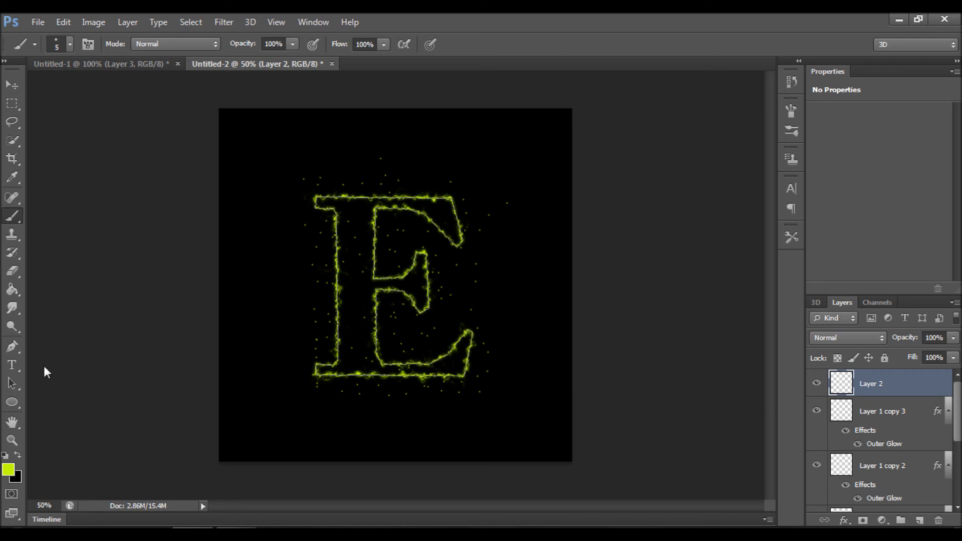
click(9, 469)
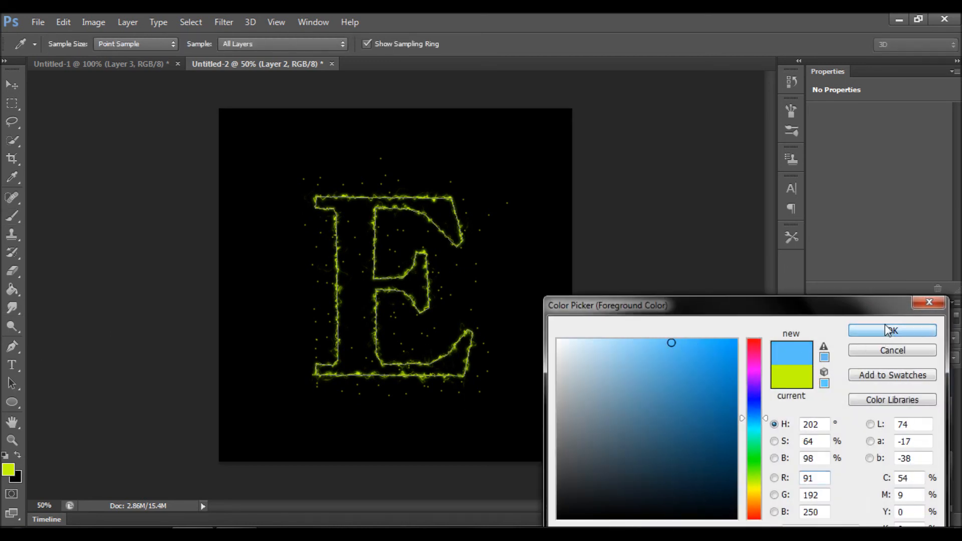
click(891, 330)
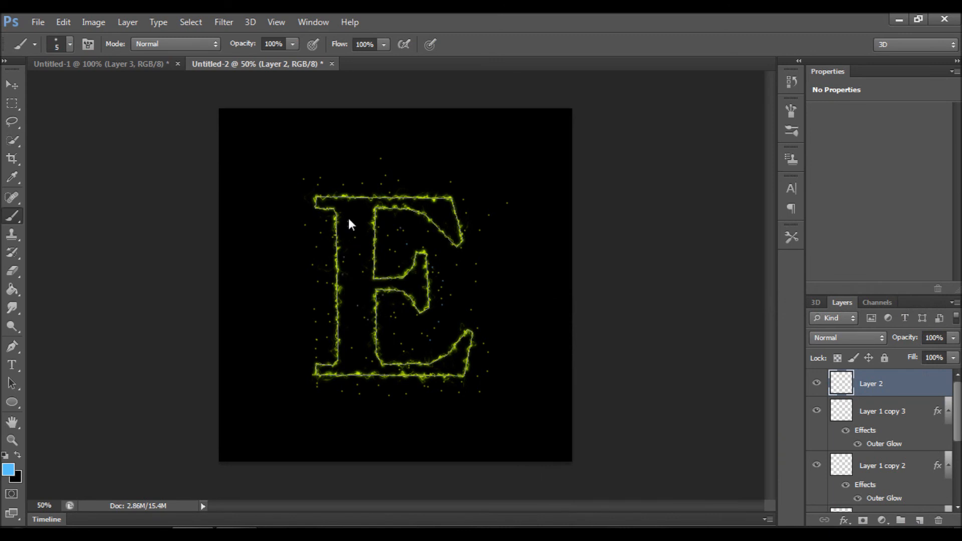
mouse_move(359, 387)
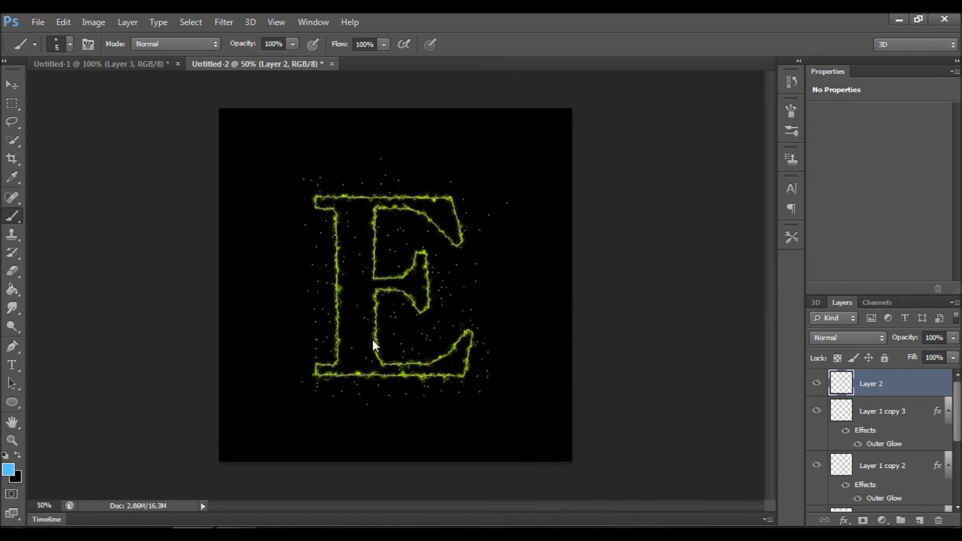
mouse_move(381, 209)
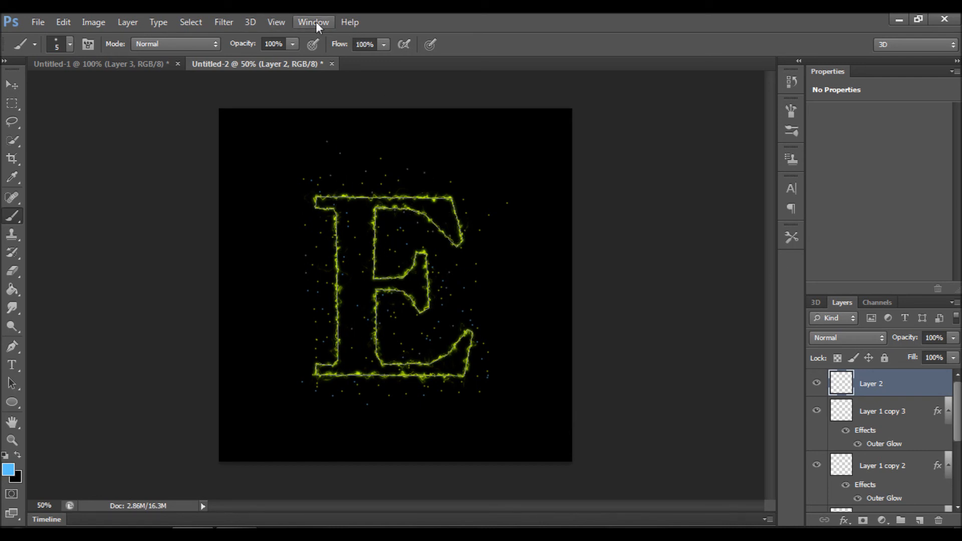
mouse_move(223, 22)
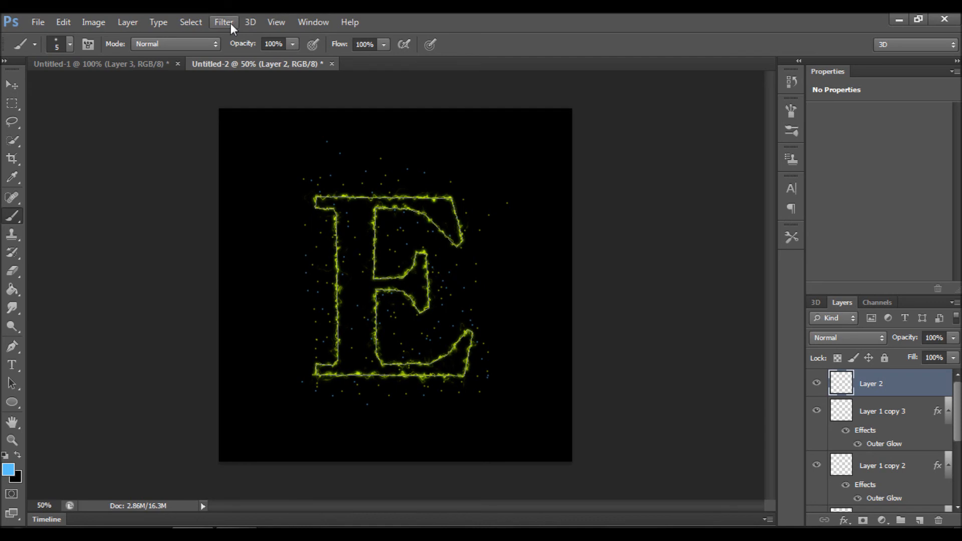
mouse_move(386, 130)
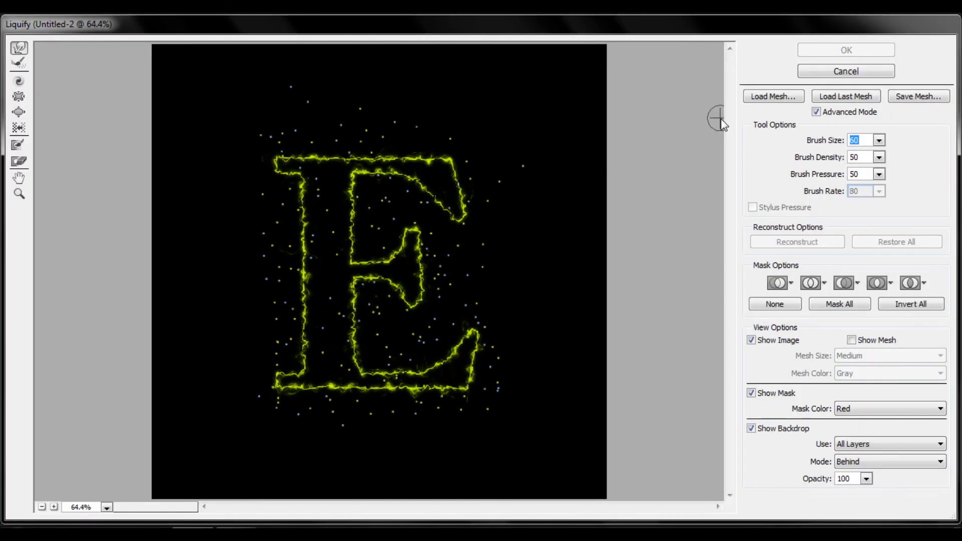
- Liquify Layer 2 with brush size 45 and raised pressure, smearing the spark dots left of the E
text(70)
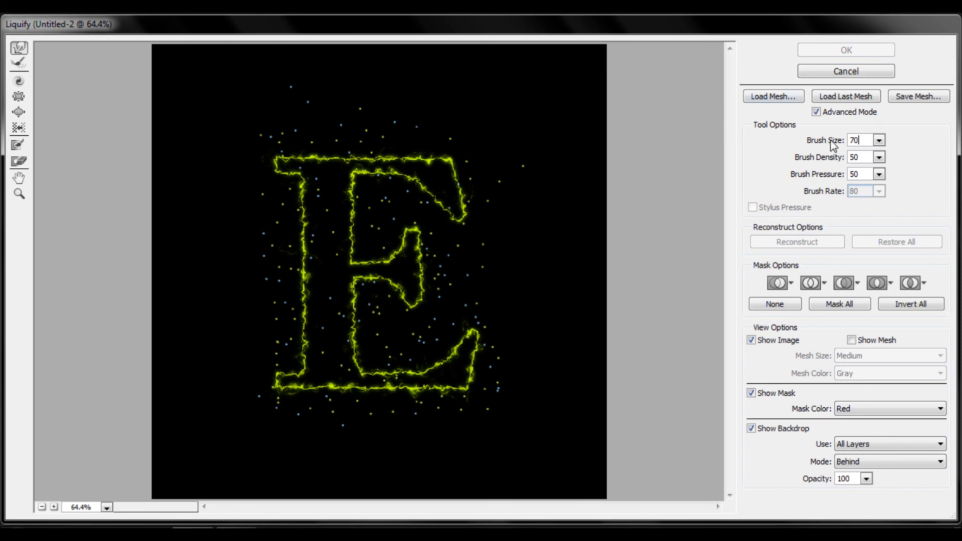
text(45)
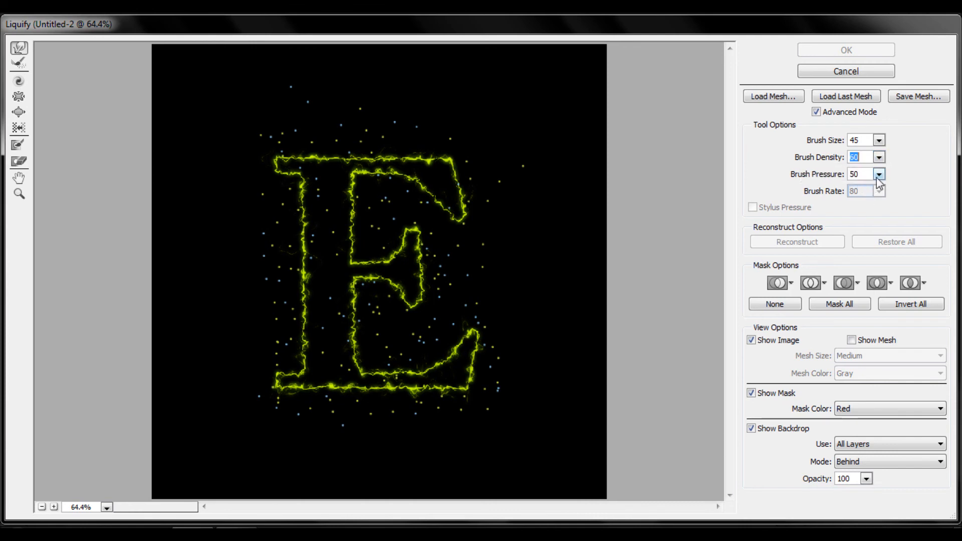
click(878, 174)
text(60)
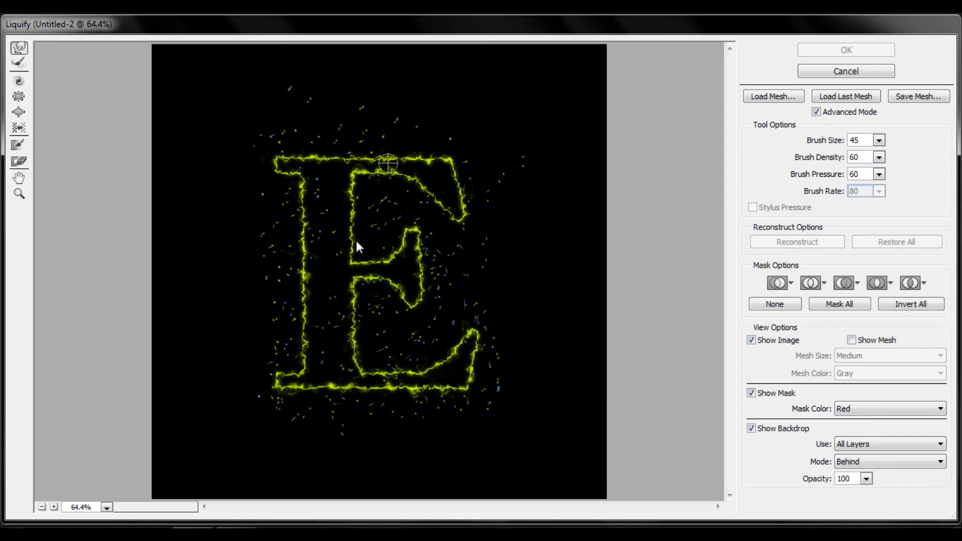
mouse_move(251, 222)
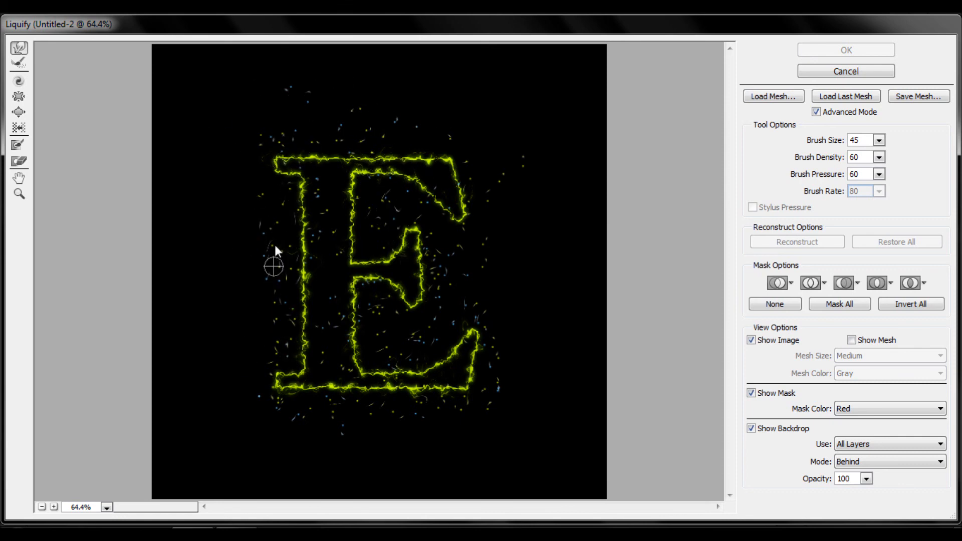
drag(273, 265, 353, 333)
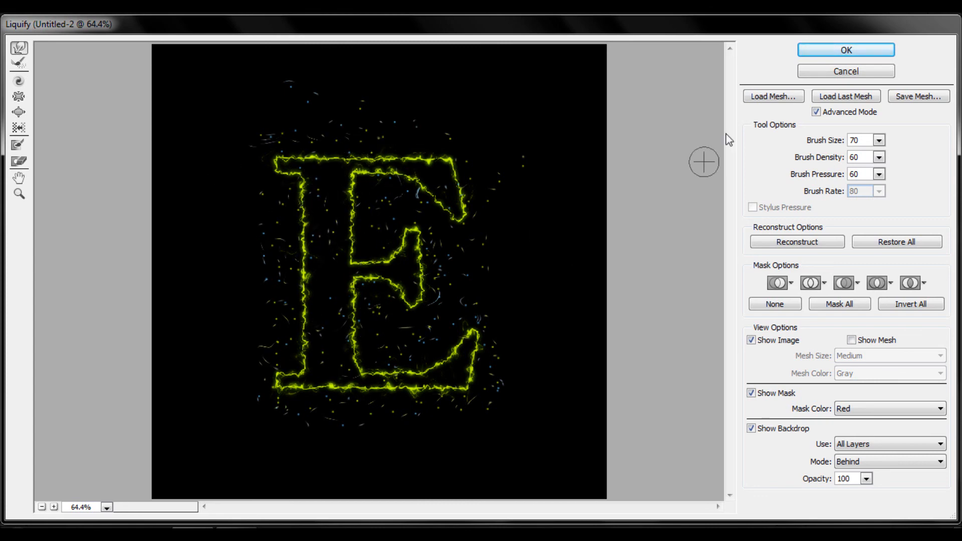
click(846, 49)
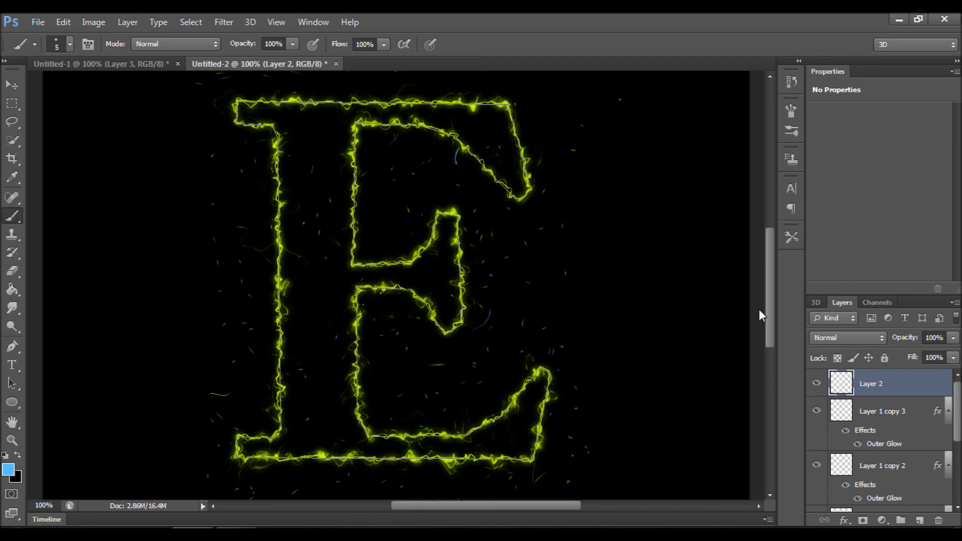
mouse_move(759, 317)
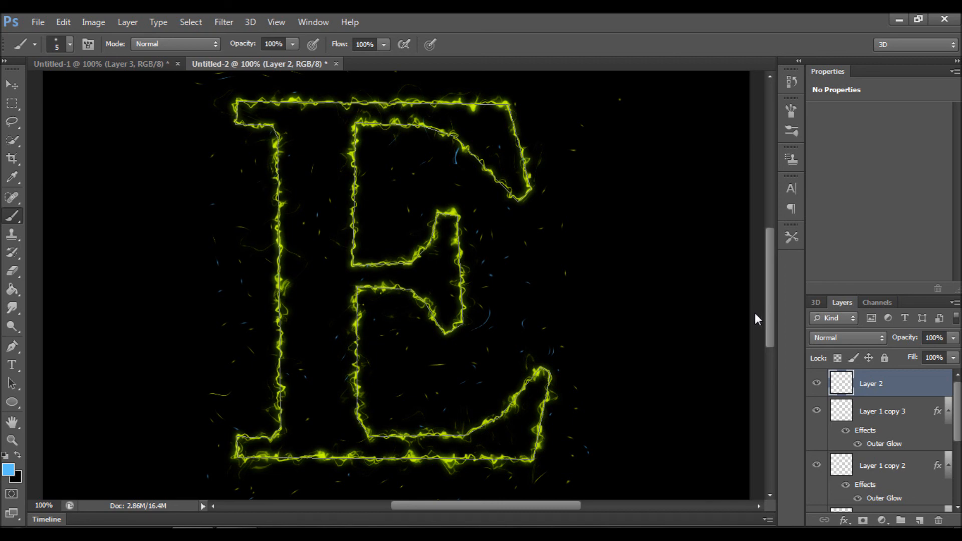